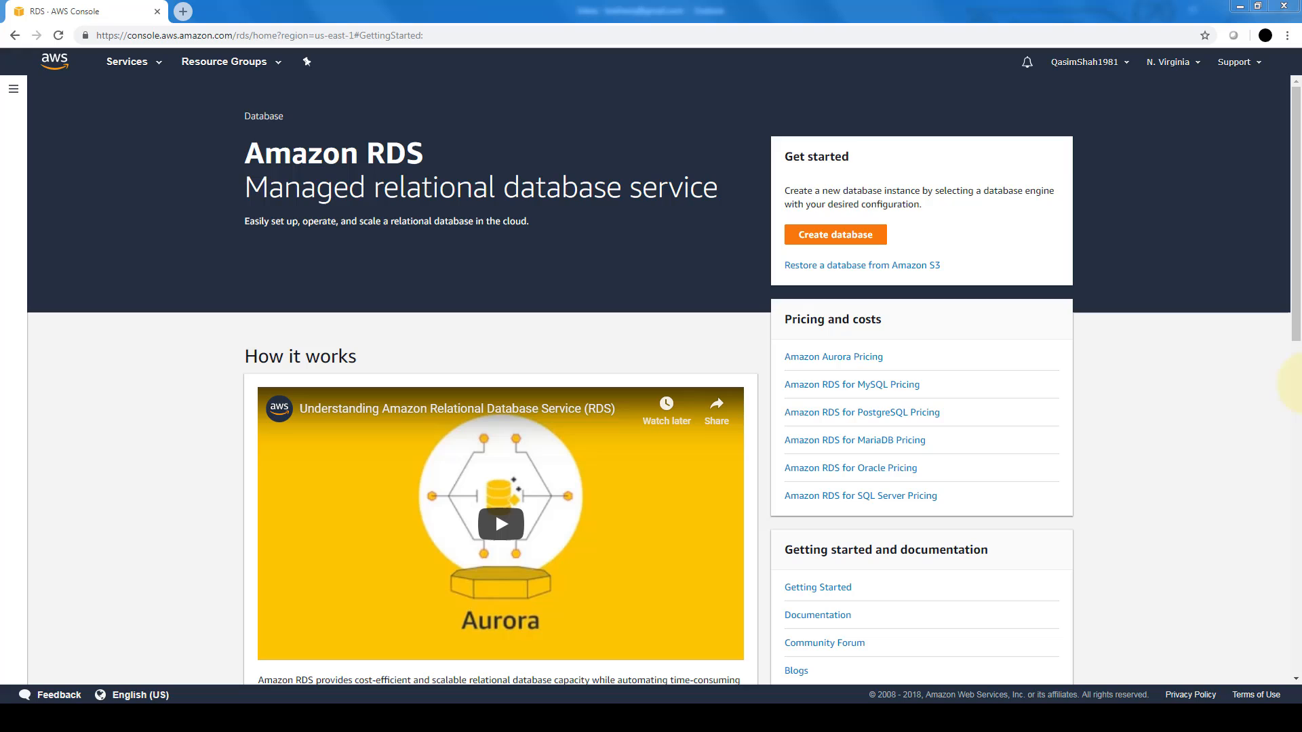
mouse_move(960, 410)
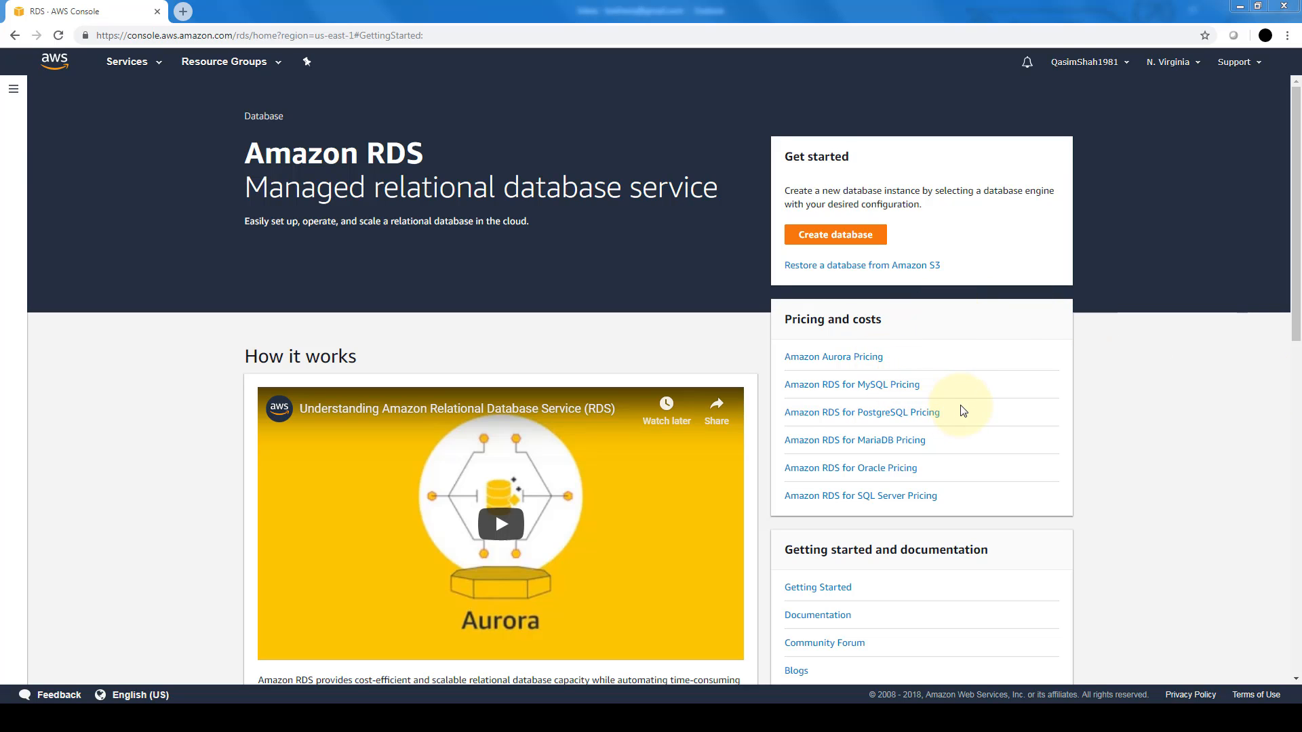
mouse_move(959, 472)
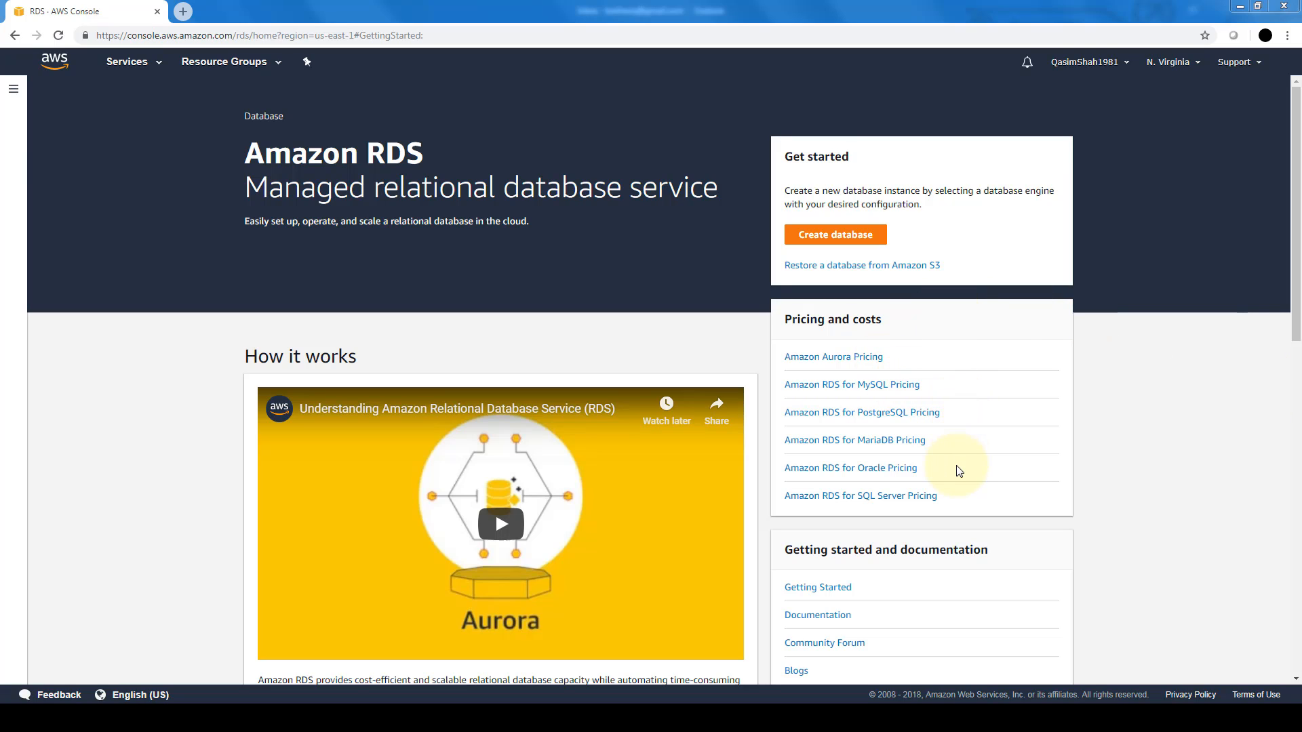
mouse_move(959, 496)
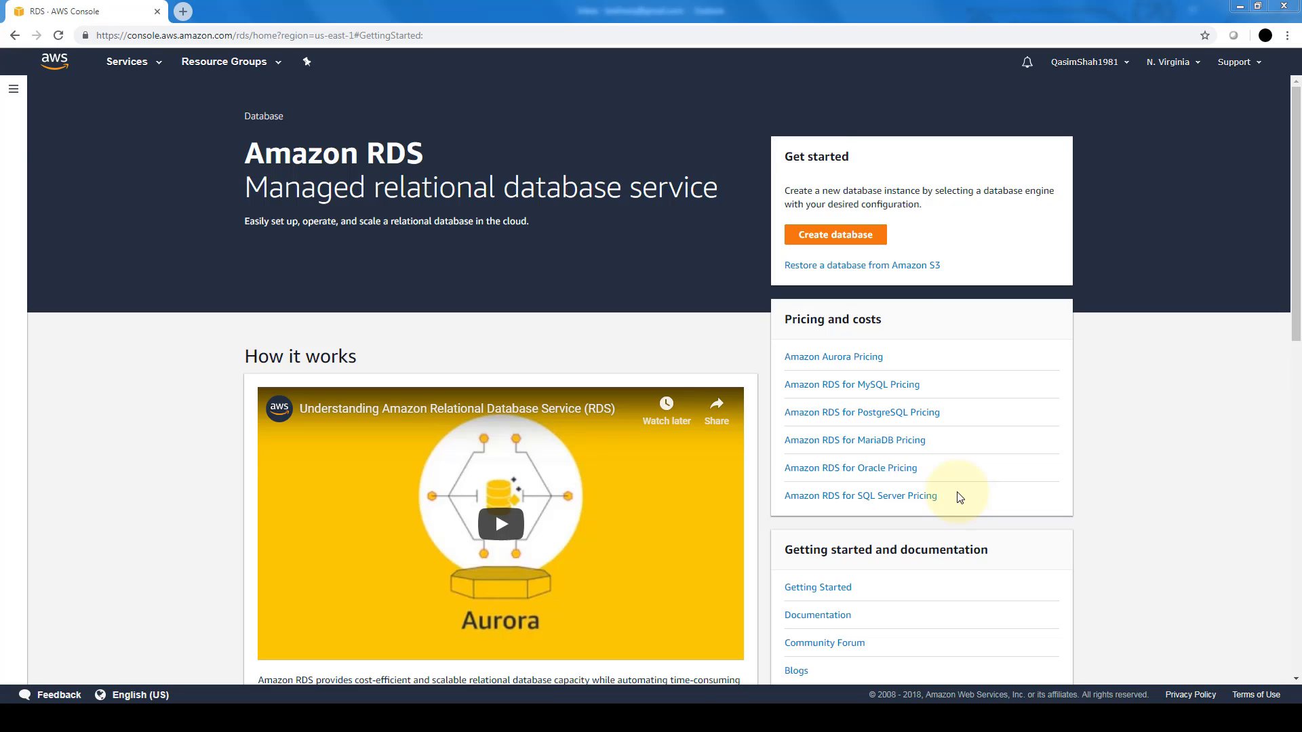
mouse_move(719, 324)
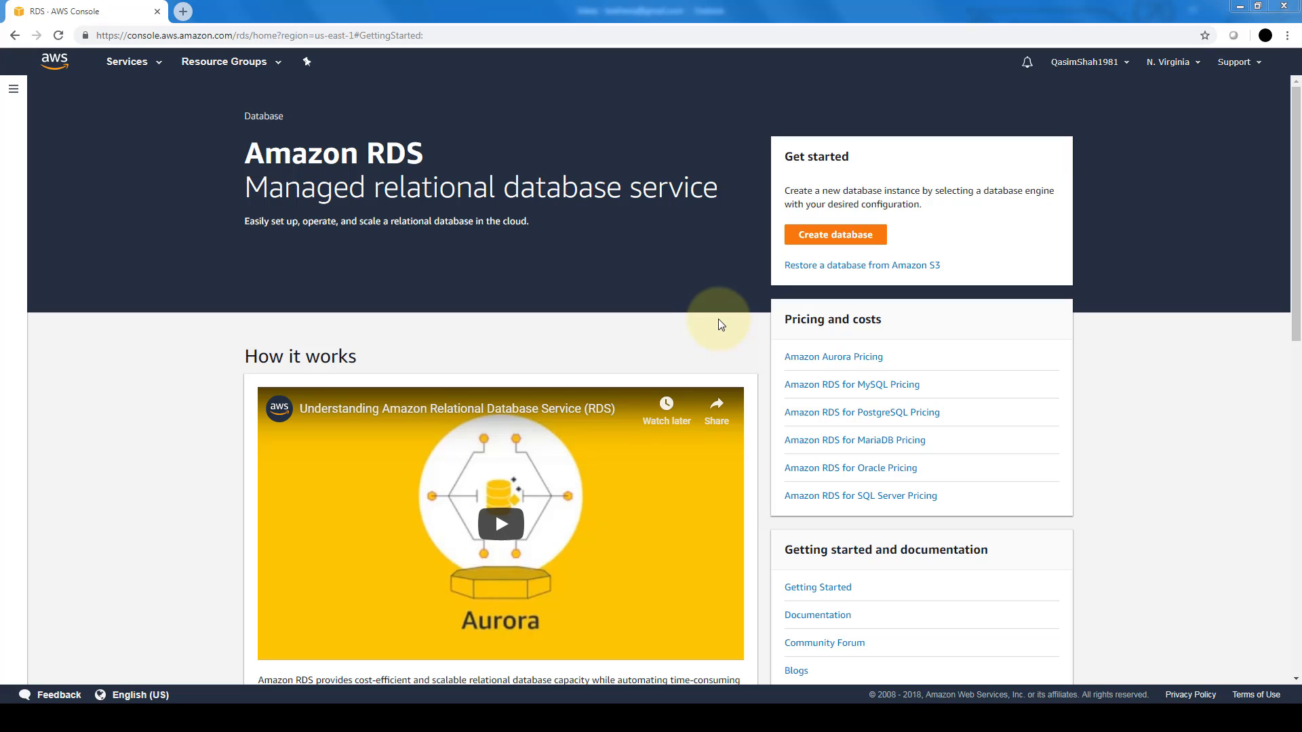
mouse_move(742, 322)
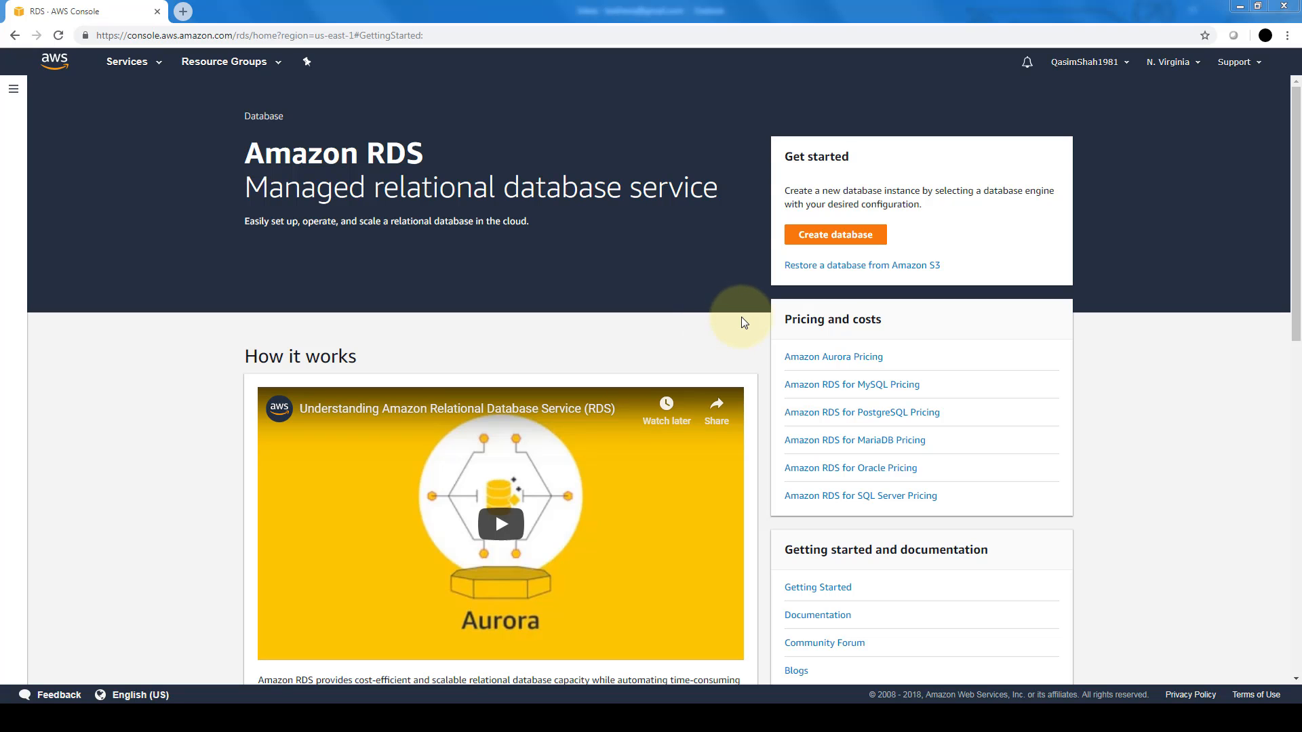
Start creating a new database from the RDS Get started panel
left_click(126, 61)
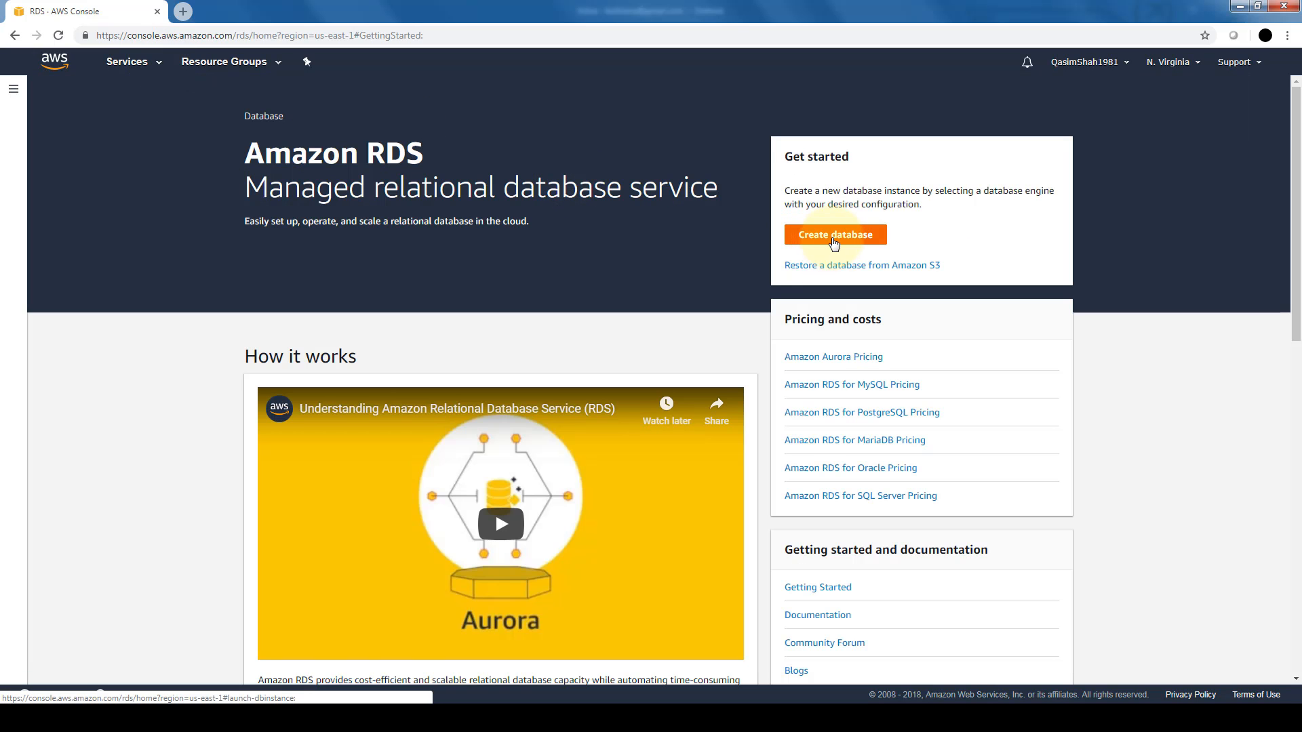
left_click(834, 235)
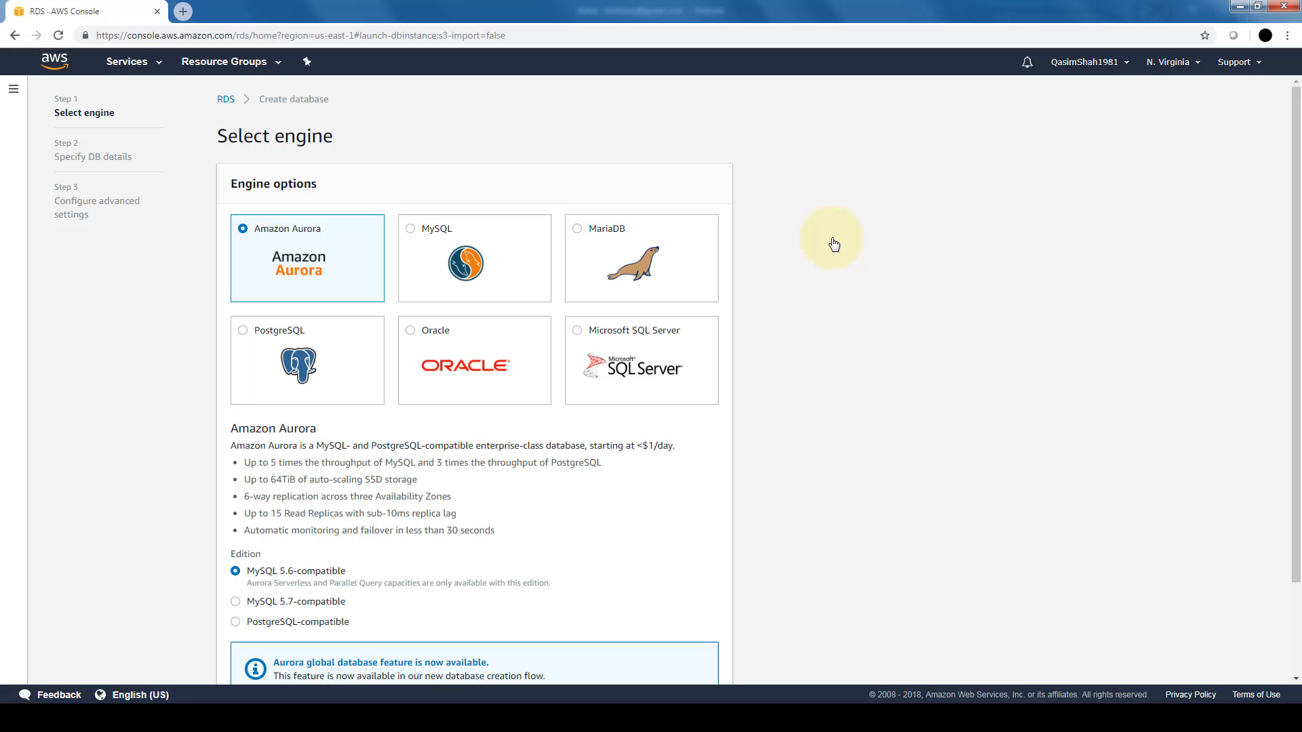
mouse_move(361, 341)
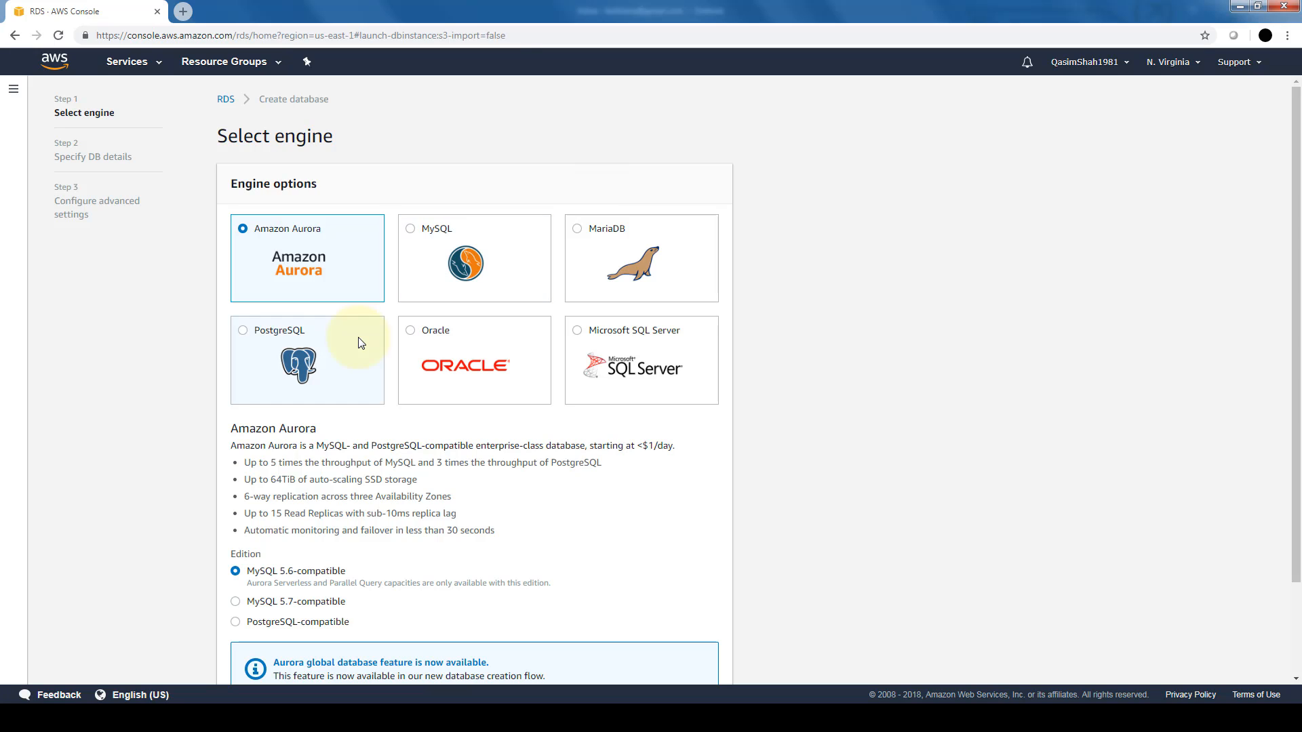
mouse_move(489, 273)
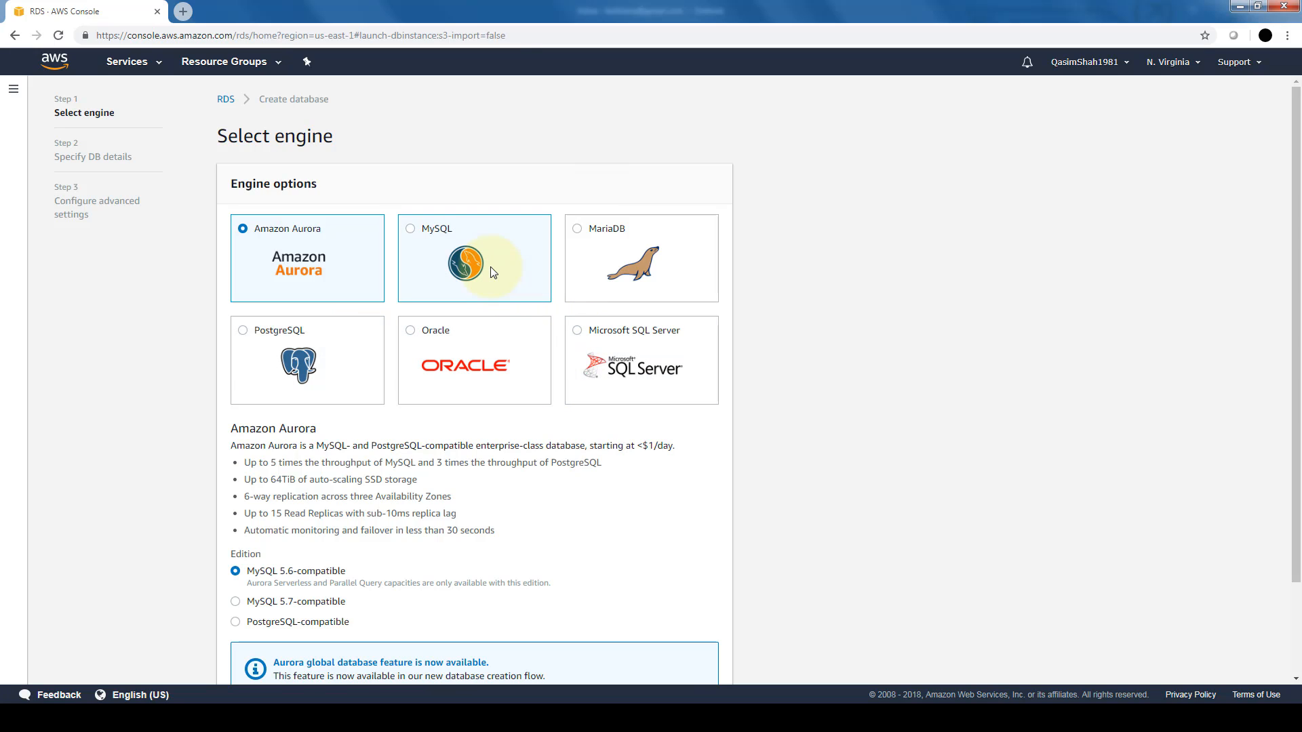
Choose MySQL as the database engine instead of Aurora
left_click(473, 257)
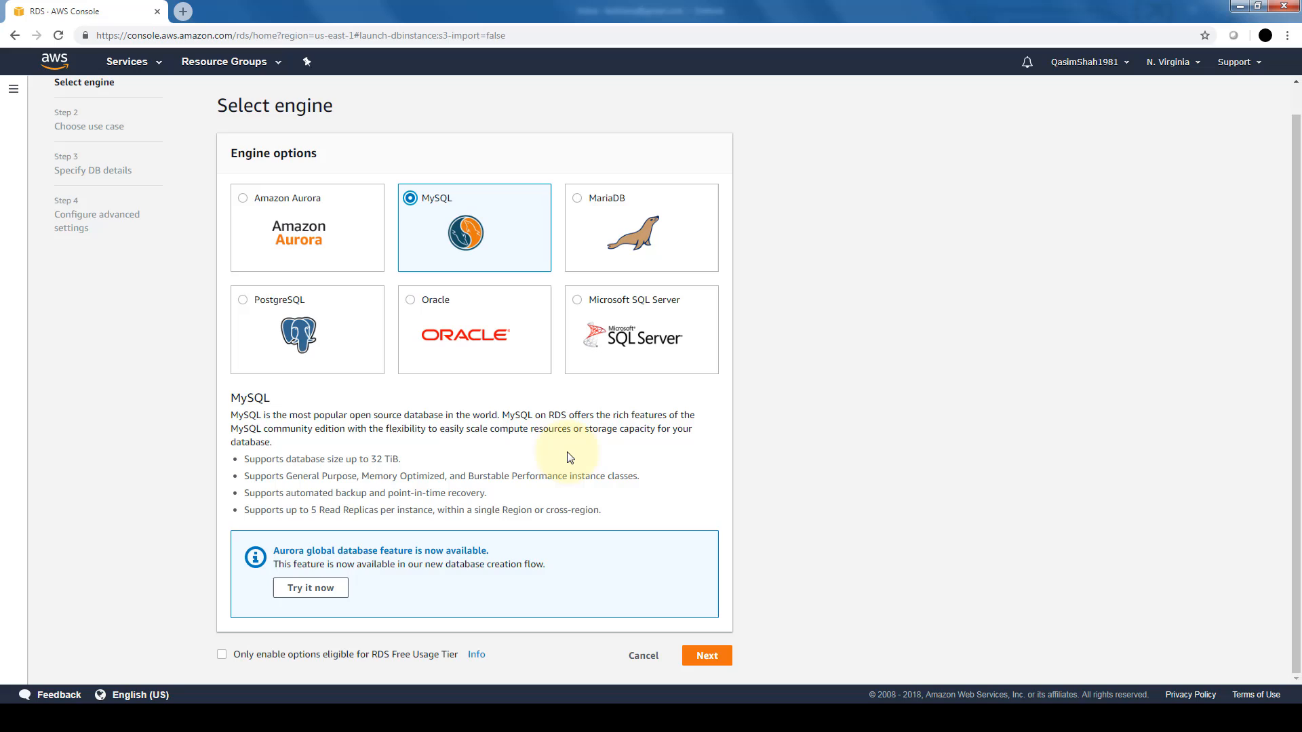
mouse_move(491, 465)
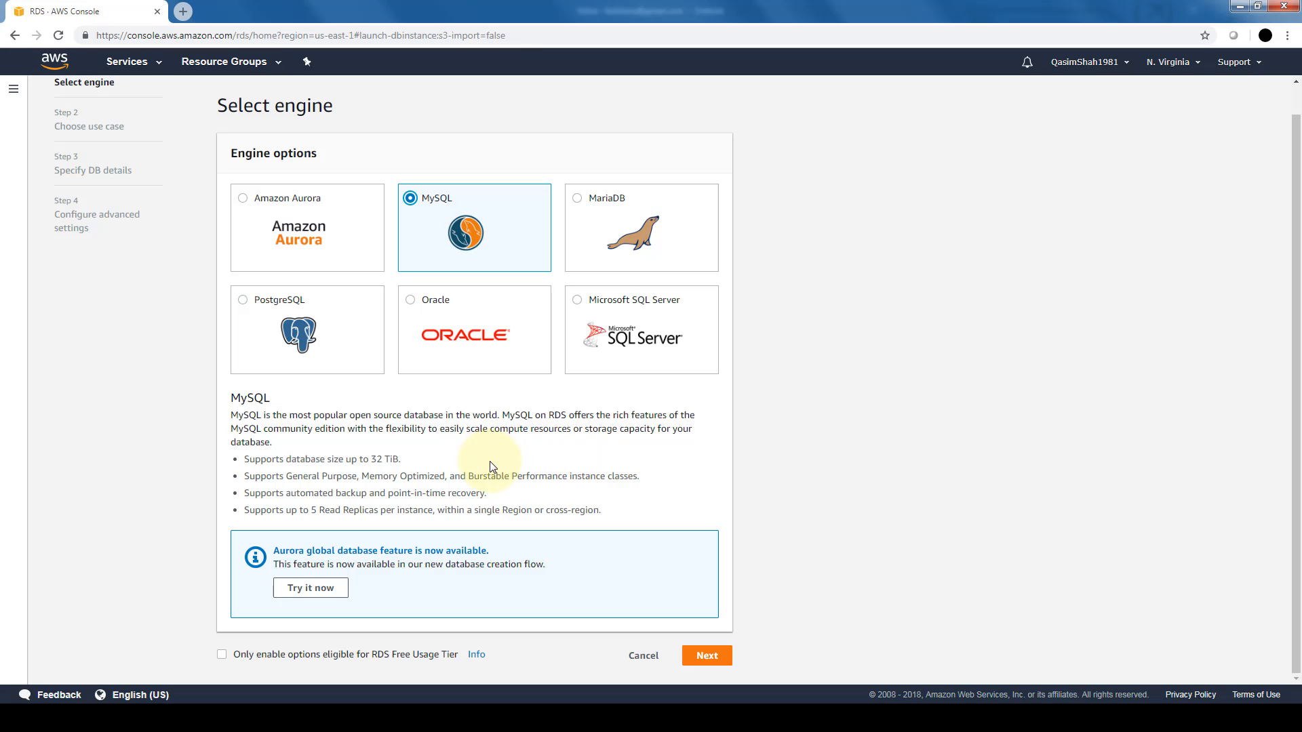
mouse_move(582, 491)
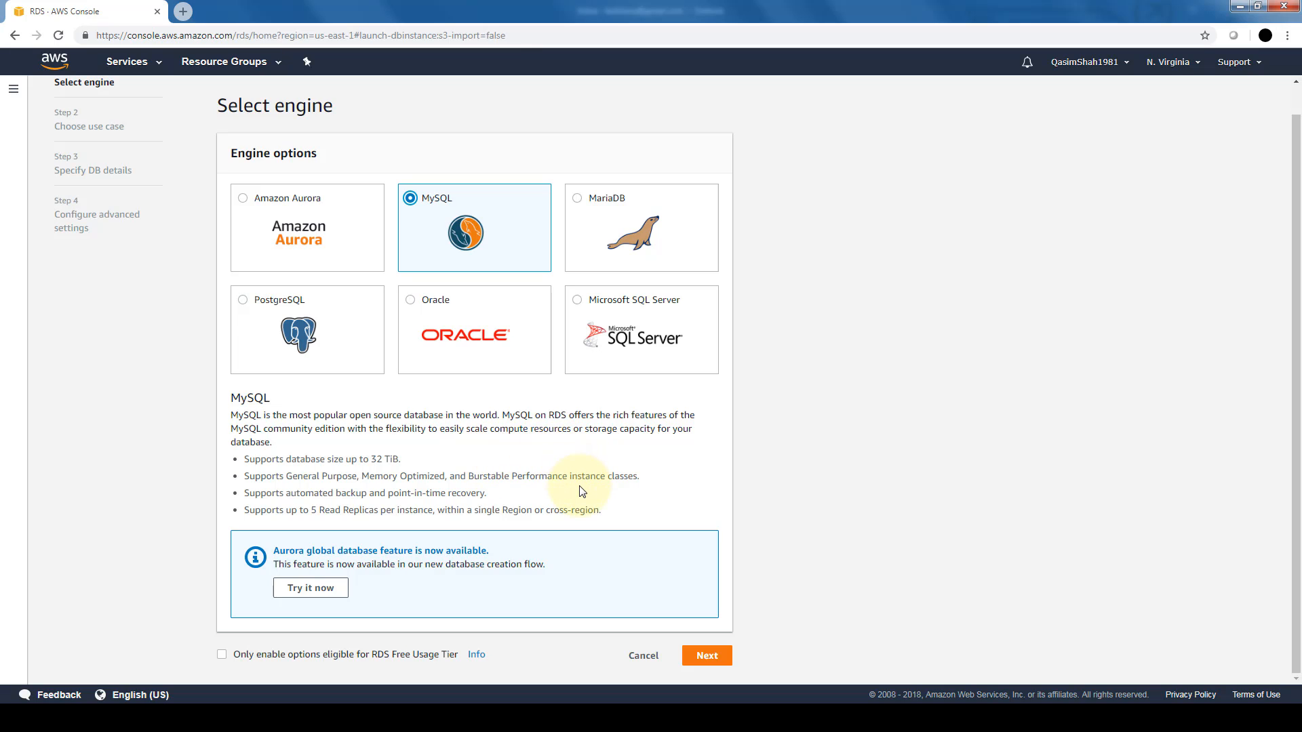
mouse_move(586, 491)
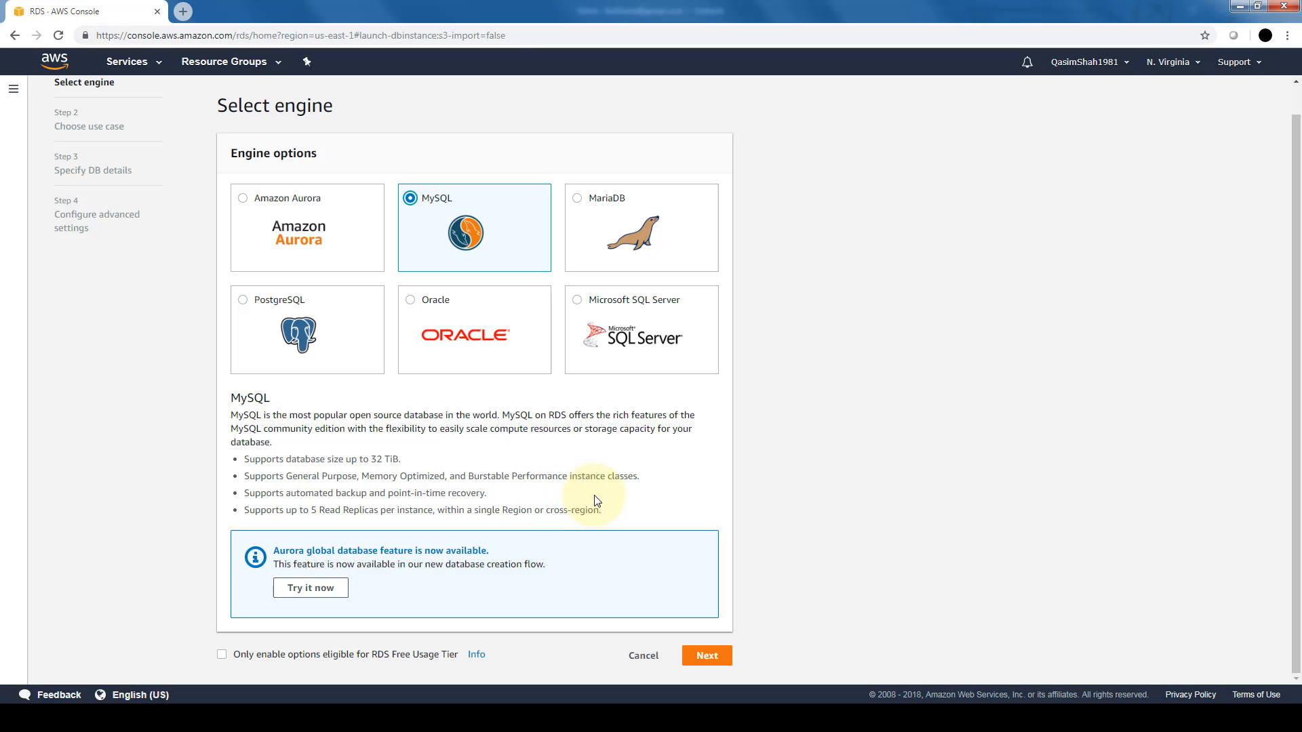
mouse_move(648, 512)
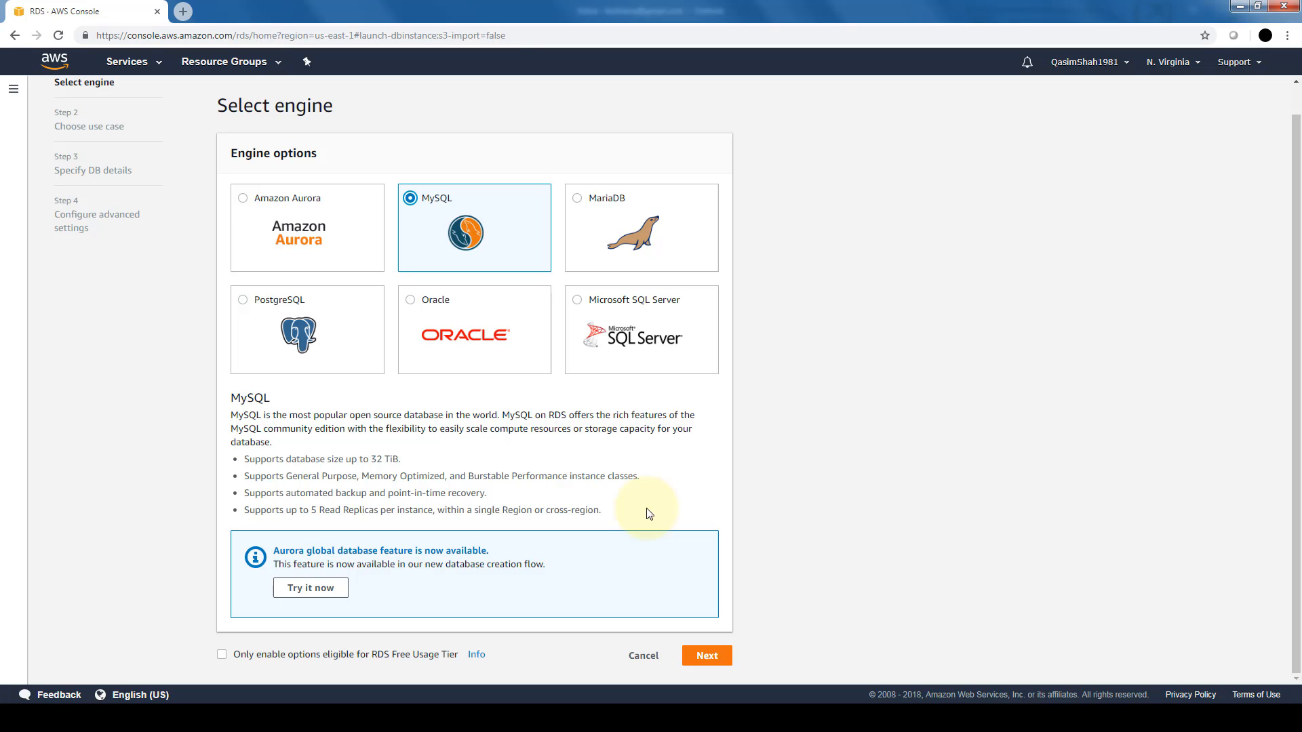
Advance to DB details keeping general-public-license and the free-tier db.t2.micro instance
left_click(705, 655)
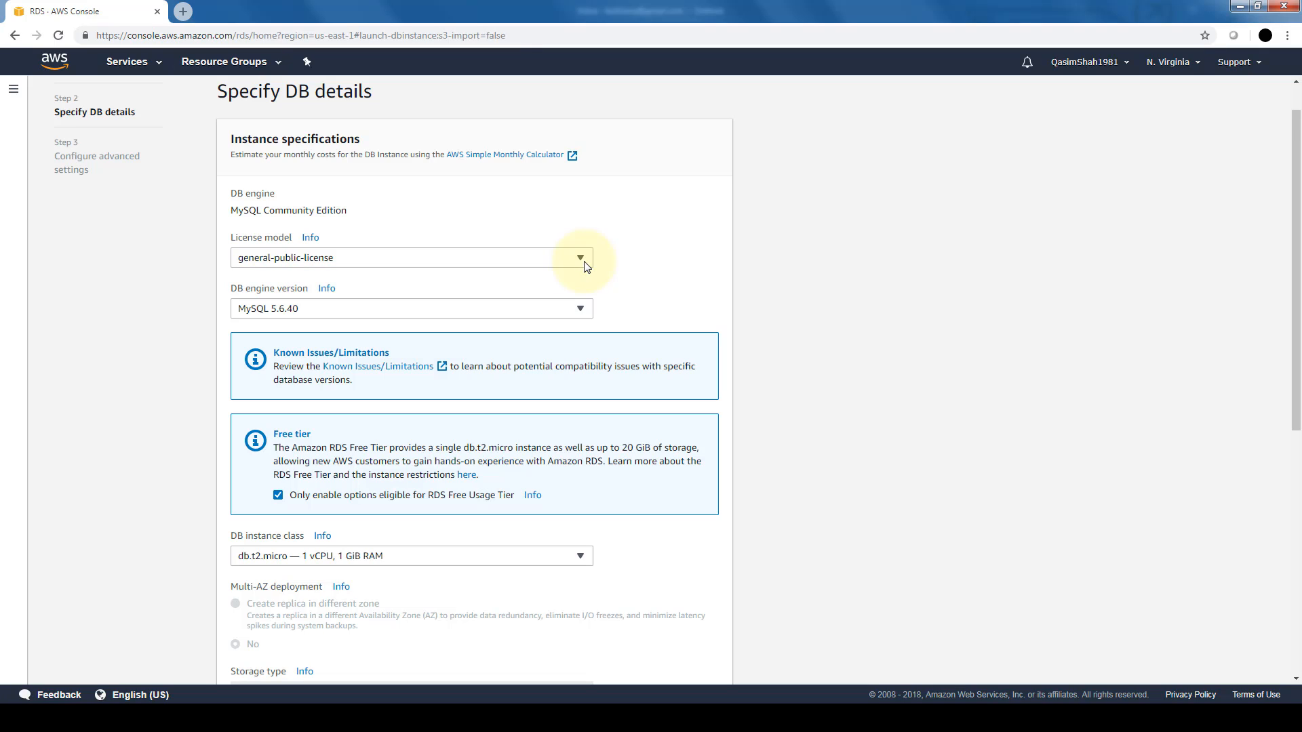
left_click(579, 257)
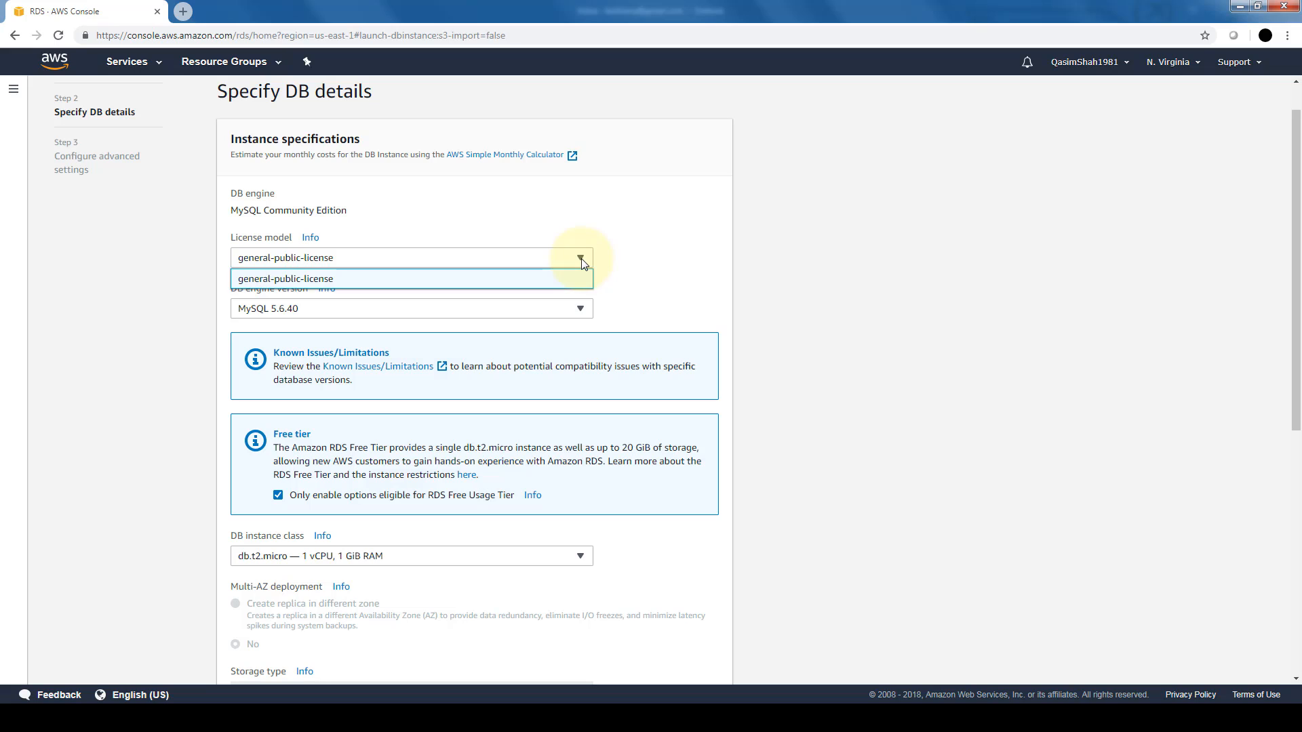
left_click(579, 308)
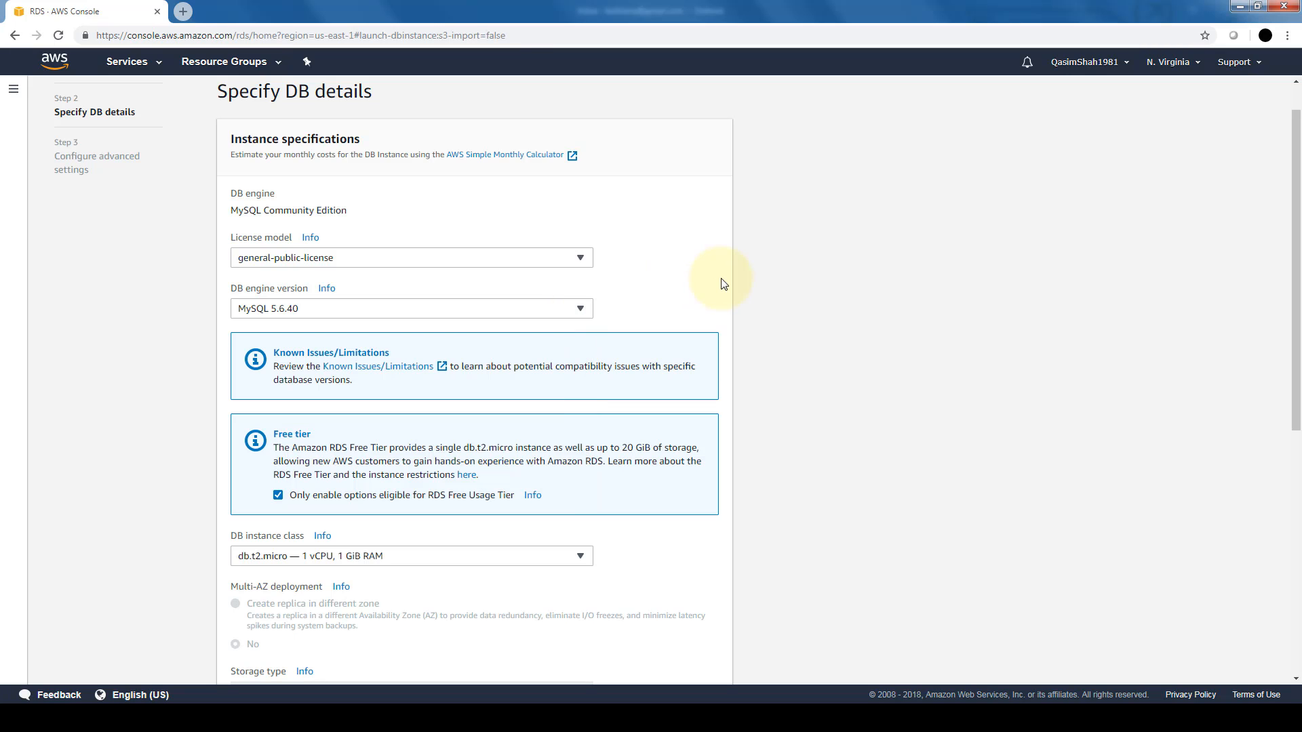
scroll("down", 3)
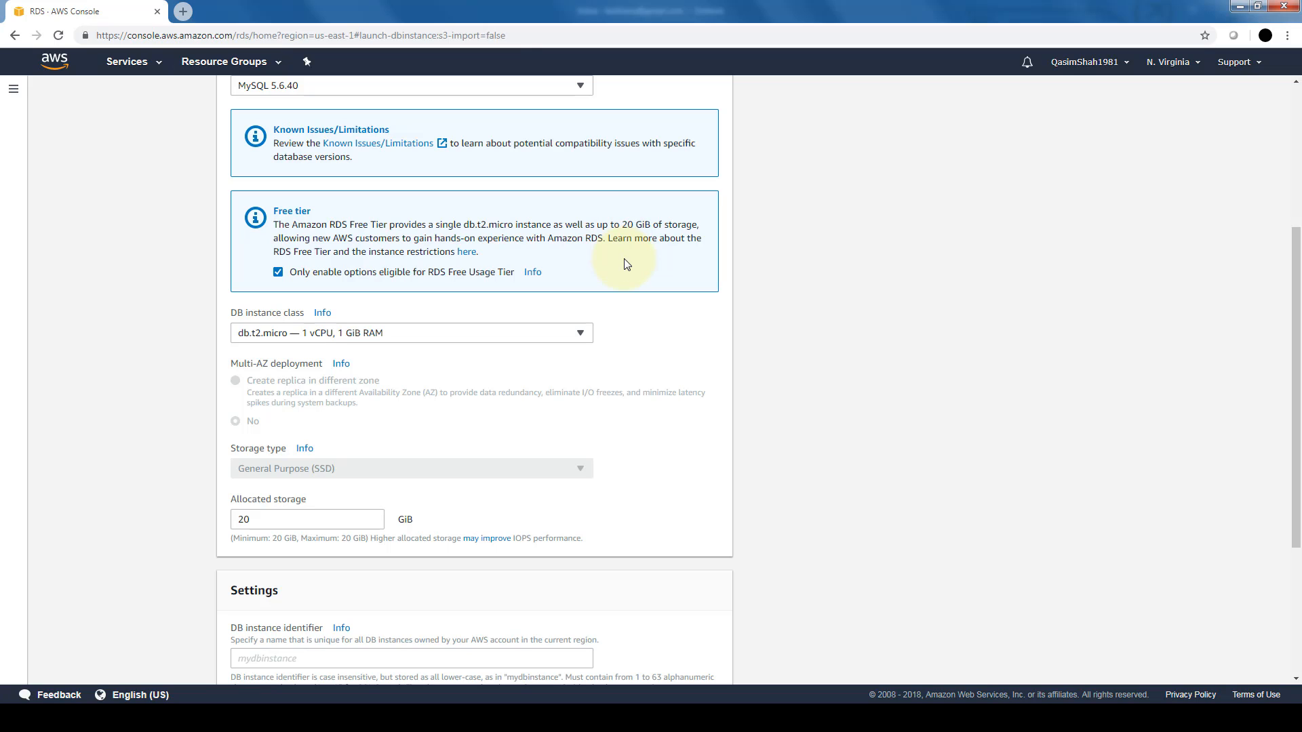
mouse_move(675, 361)
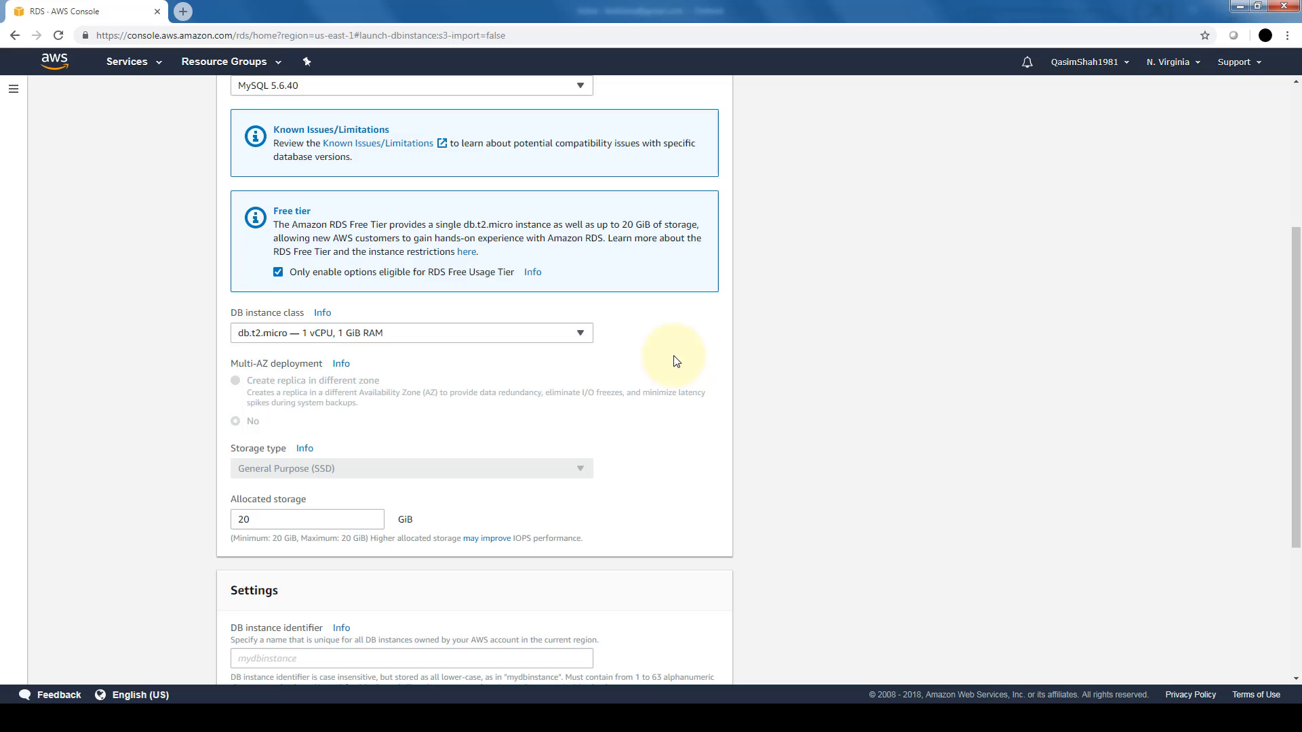
Name the DB instance identifier qasimsqldb and move on to the master username
scroll("down", 3)
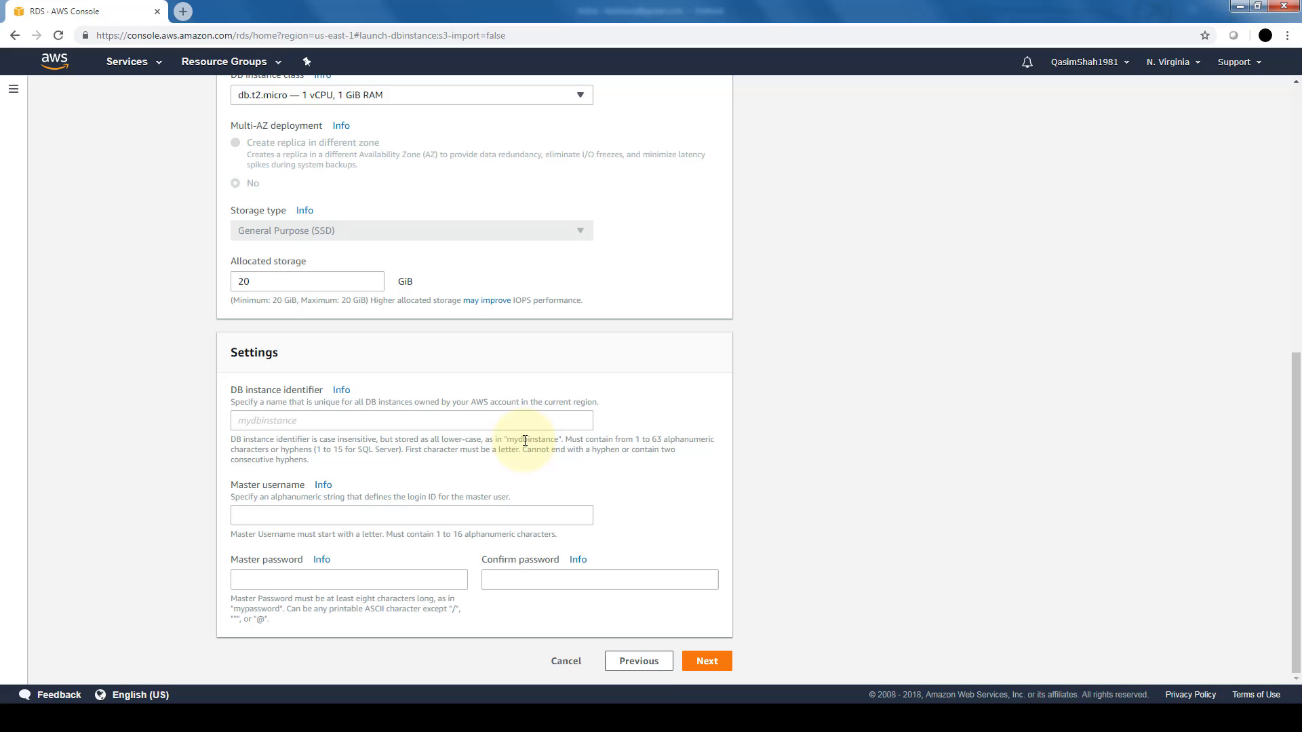
type("qasimsqldb")
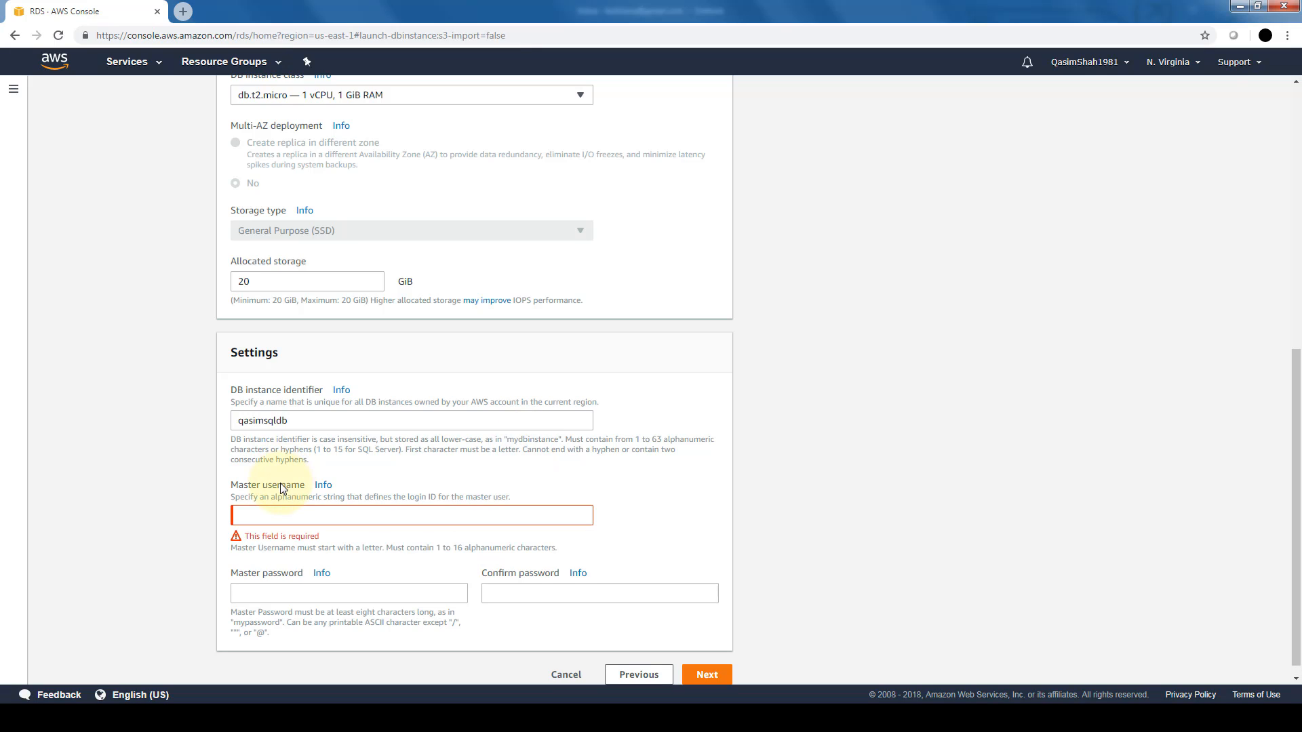
mouse_move(286, 483)
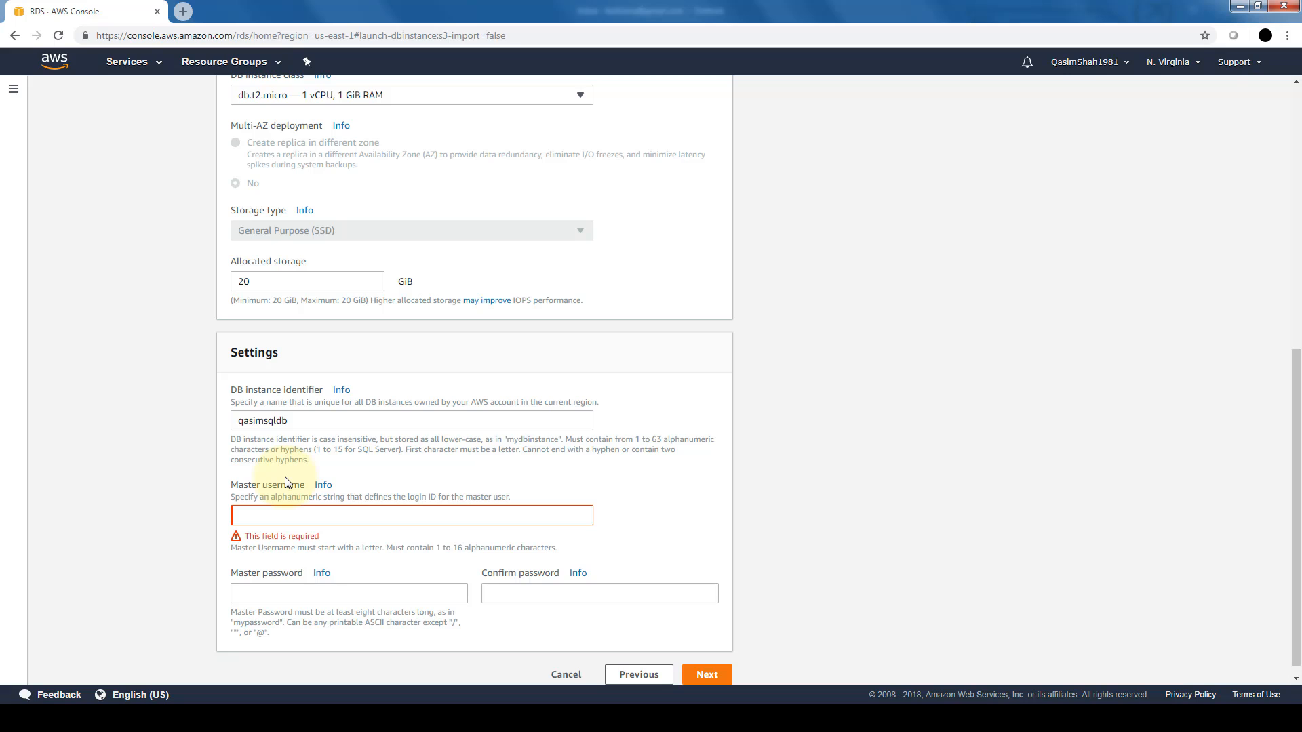
left_click(705, 674)
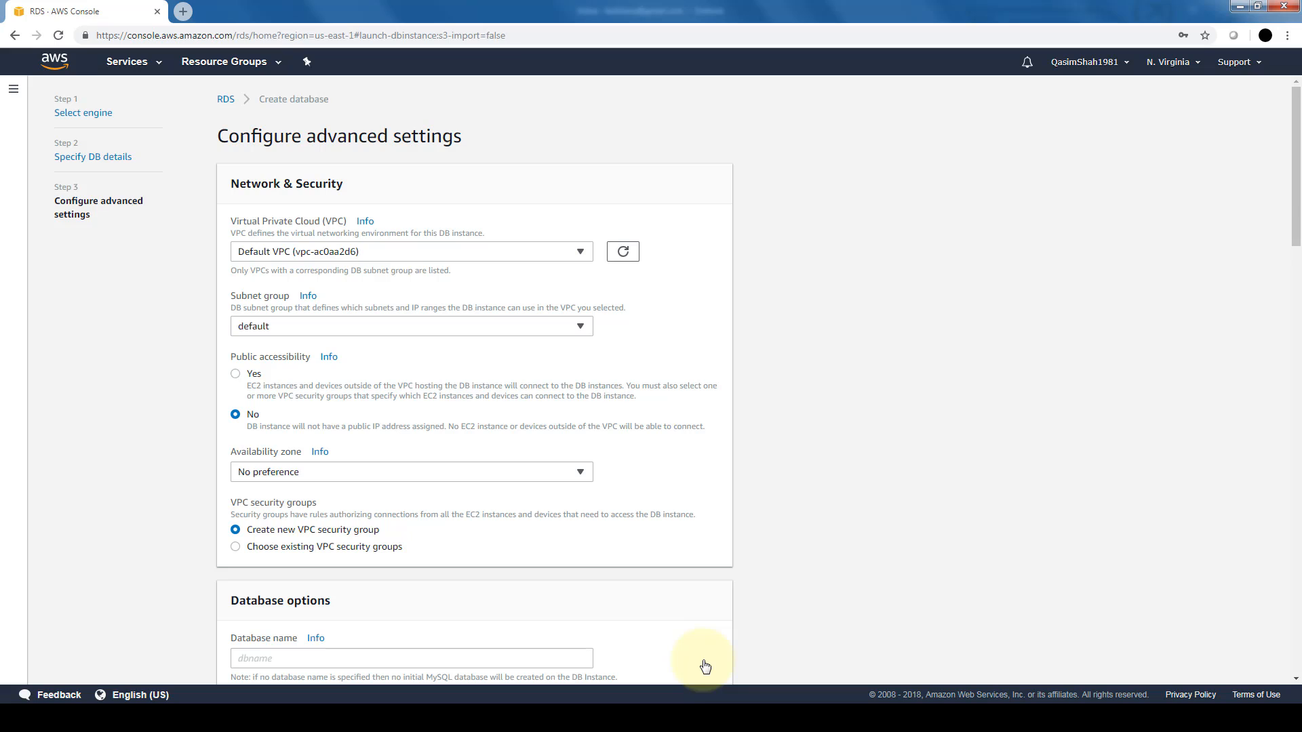
mouse_move(577, 250)
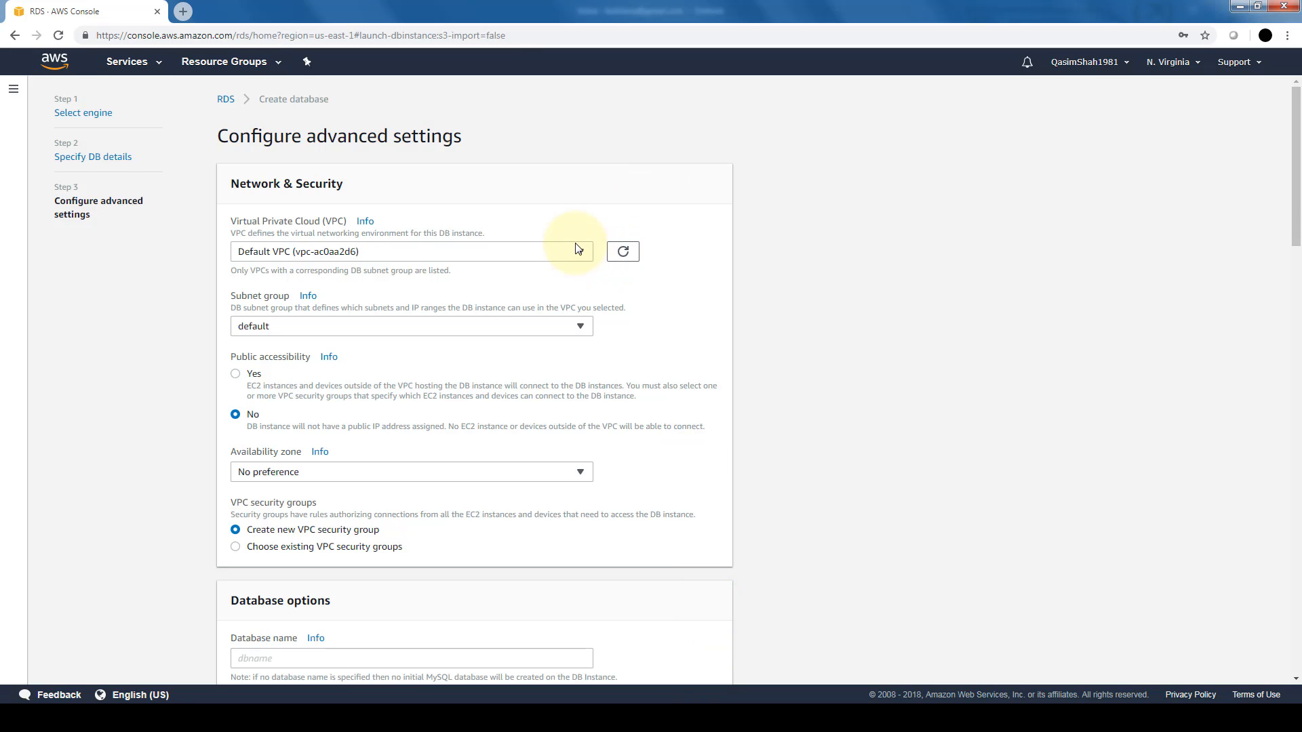
left_click(411, 252)
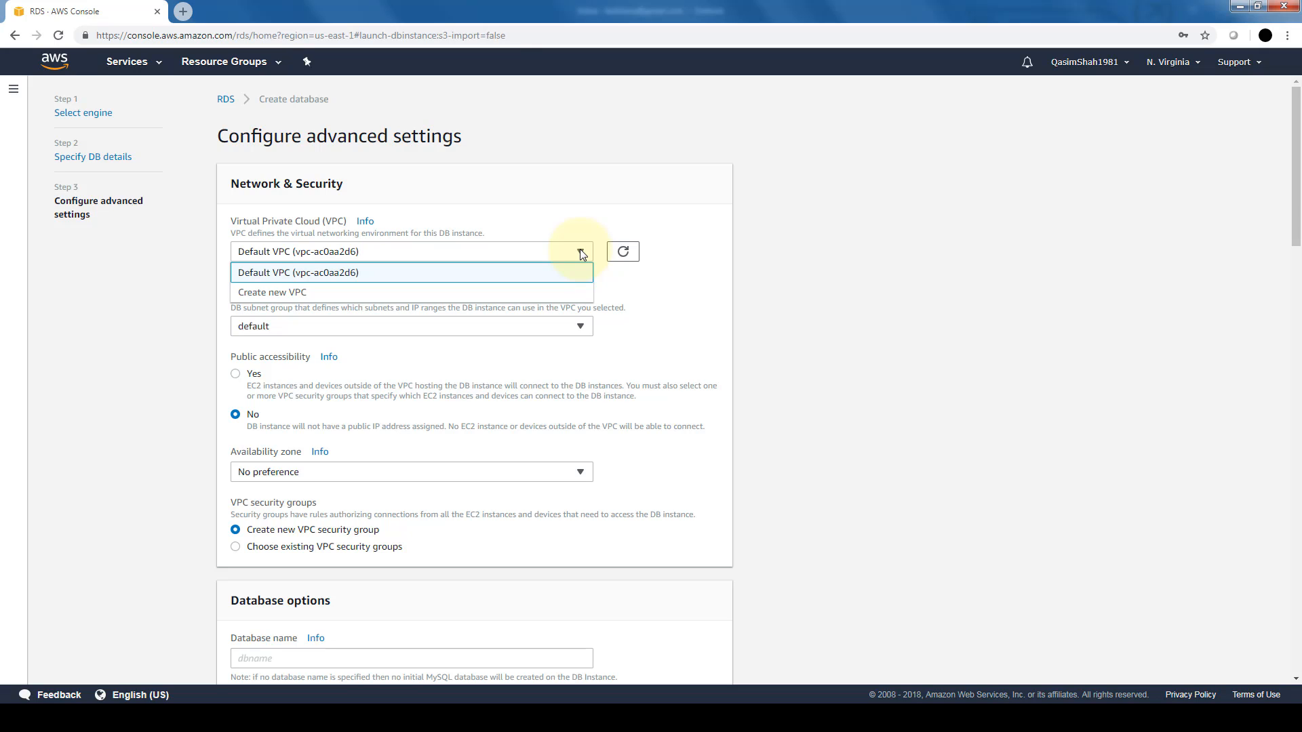
mouse_move(590, 288)
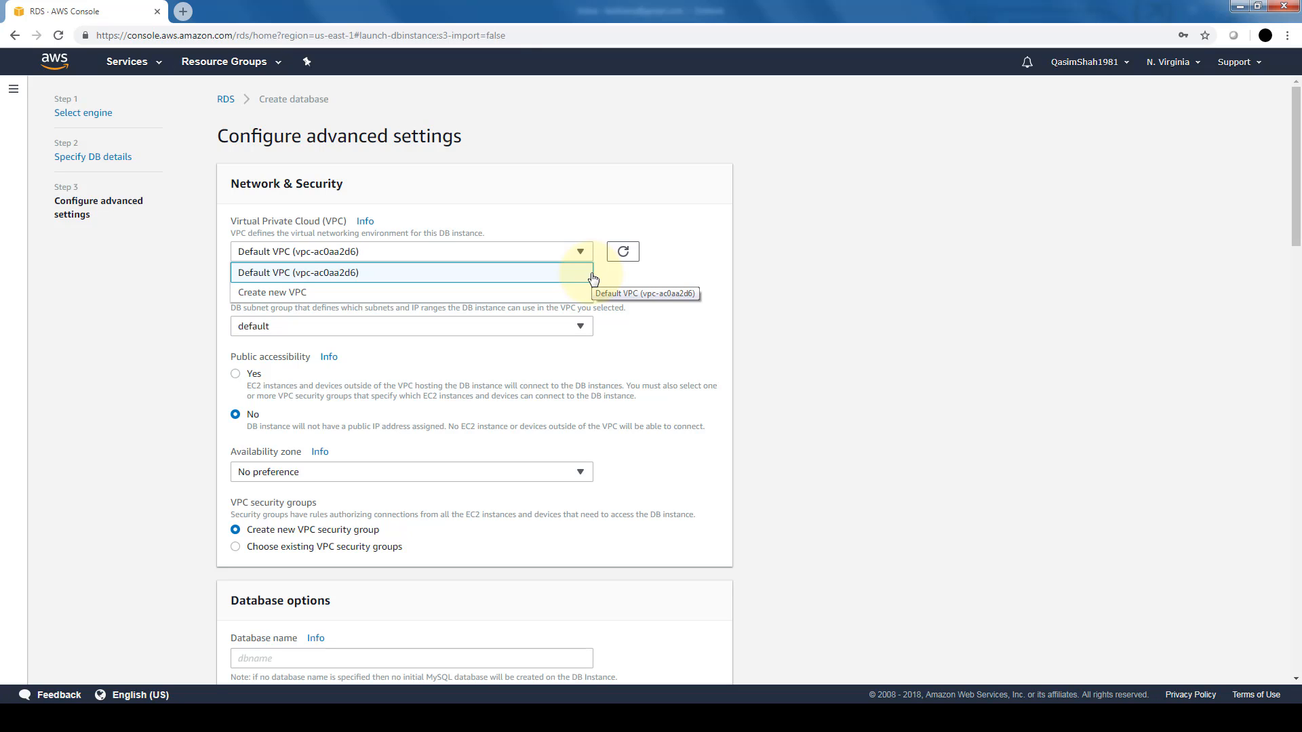
mouse_move(495, 278)
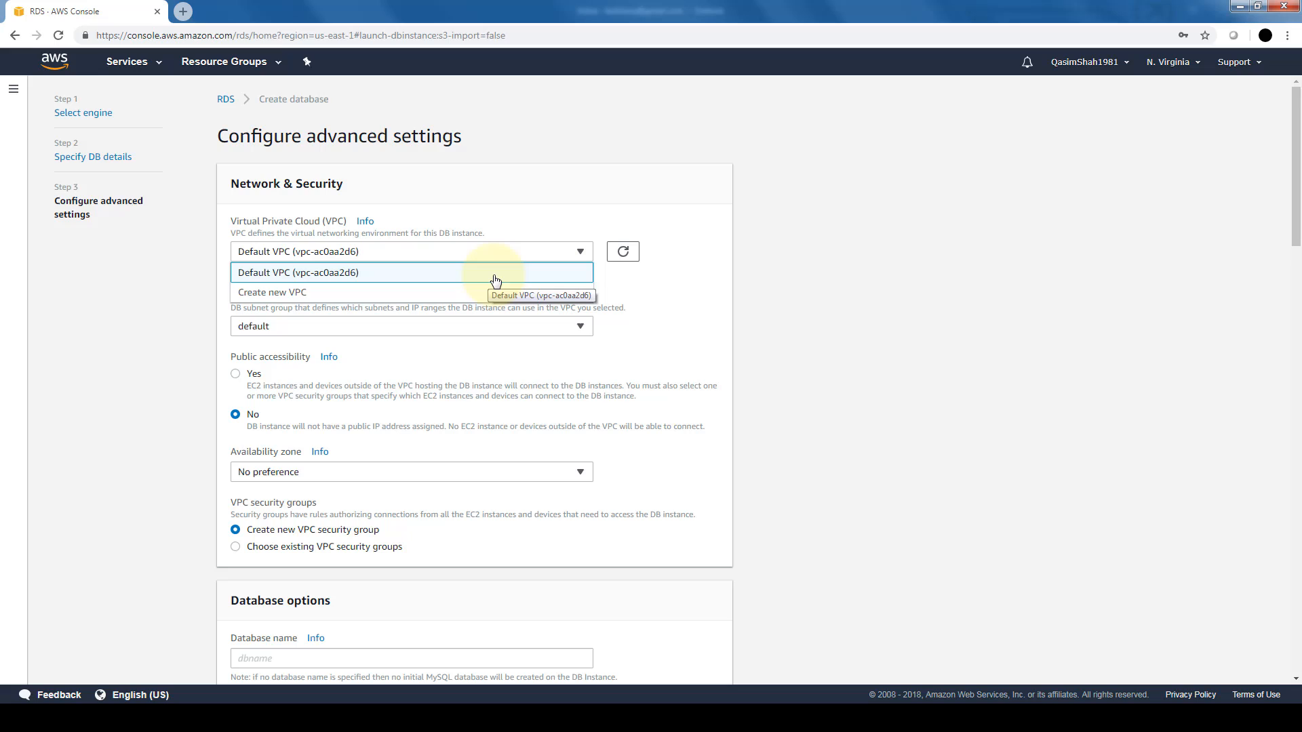
left_click(411, 272)
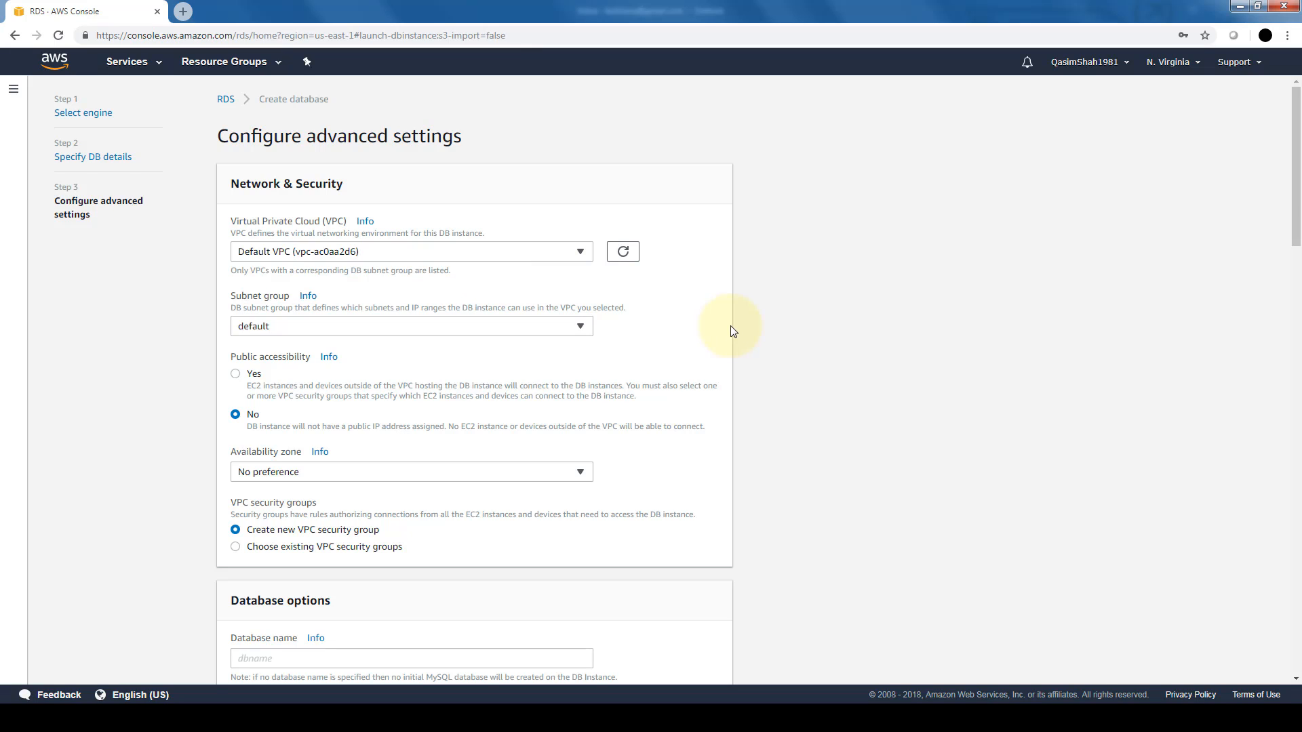
mouse_move(564, 353)
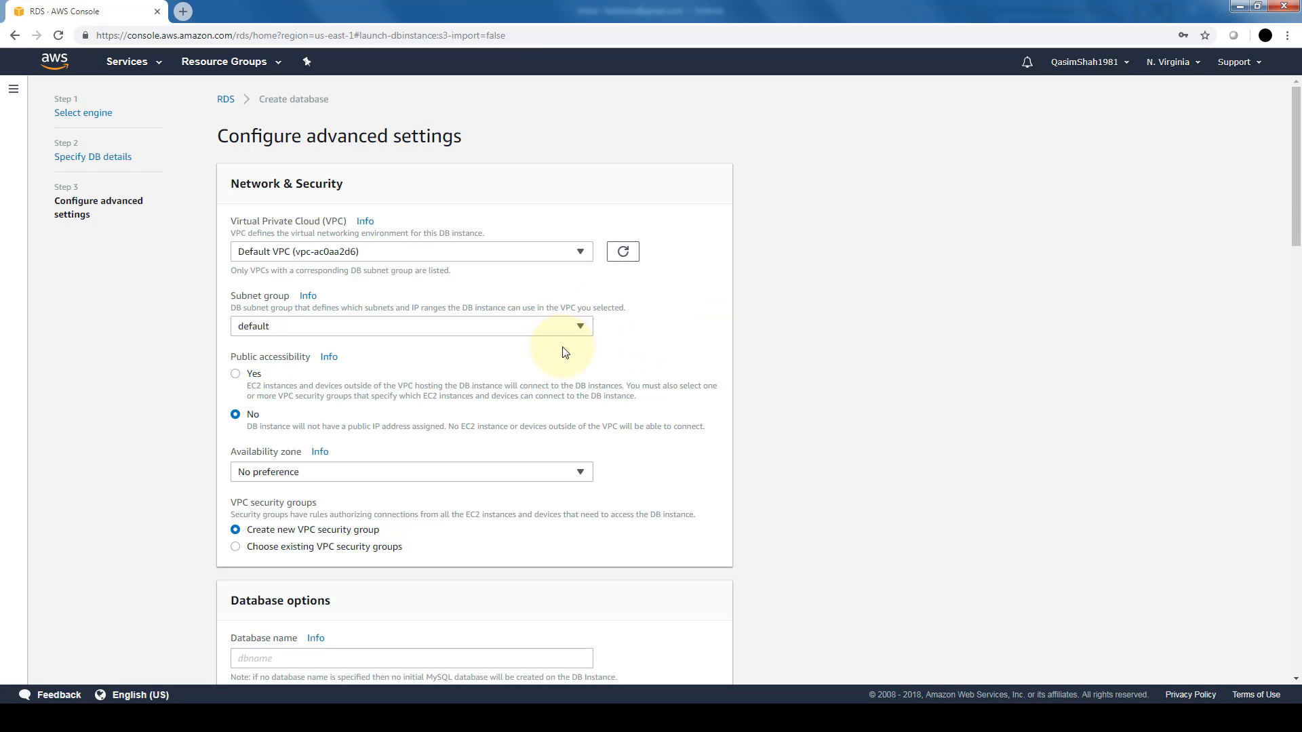
mouse_move(296, 374)
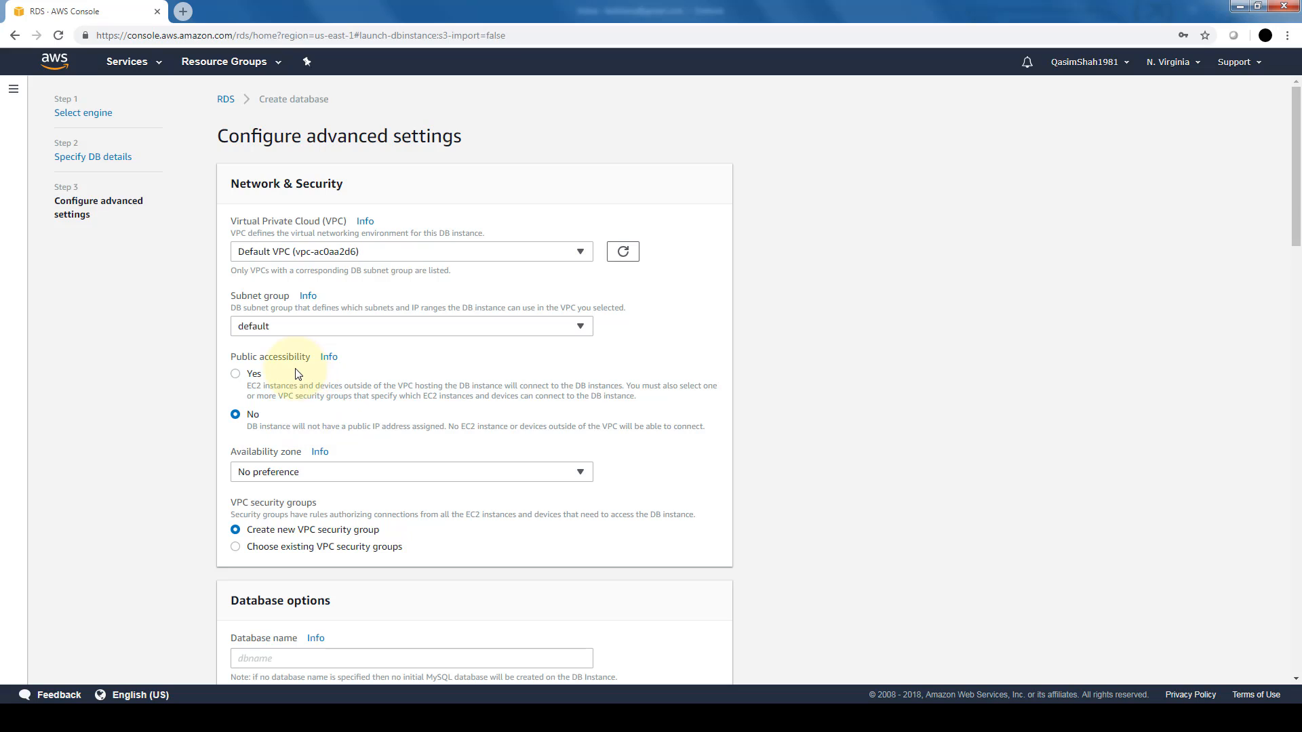
mouse_move(328, 413)
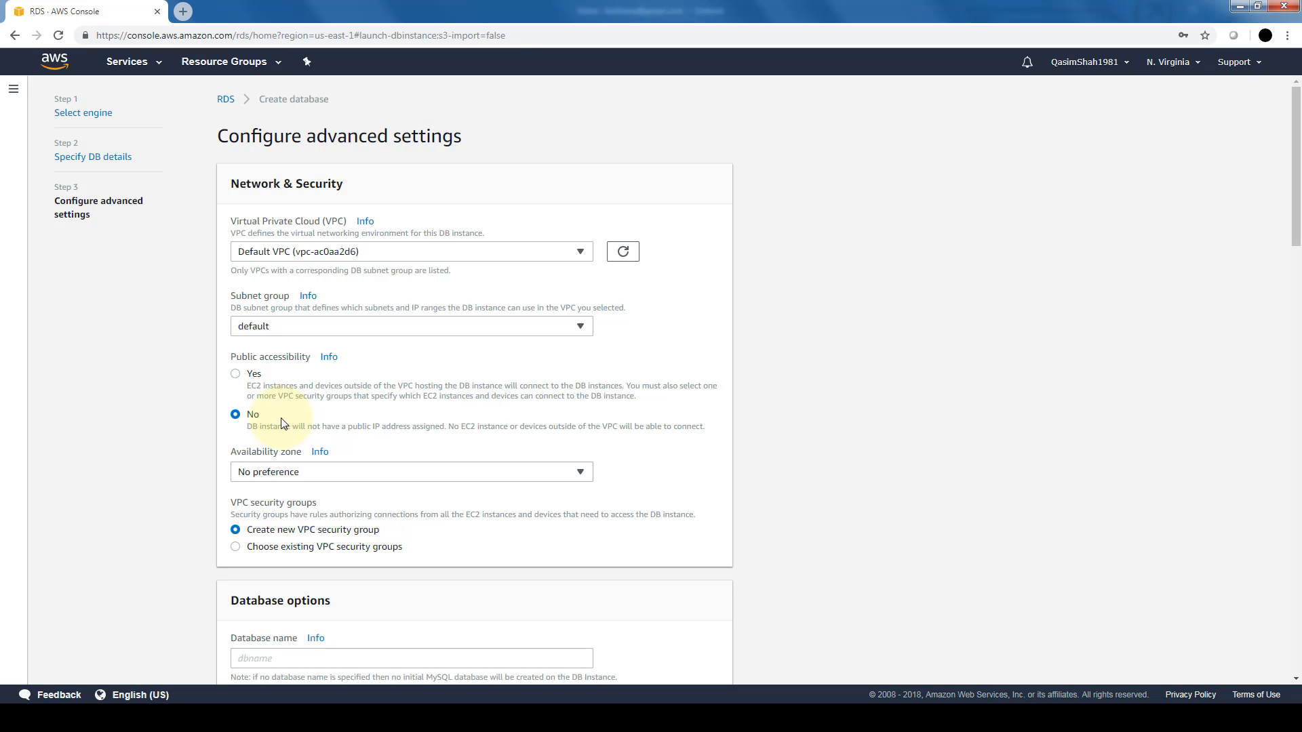
left_click(579, 472)
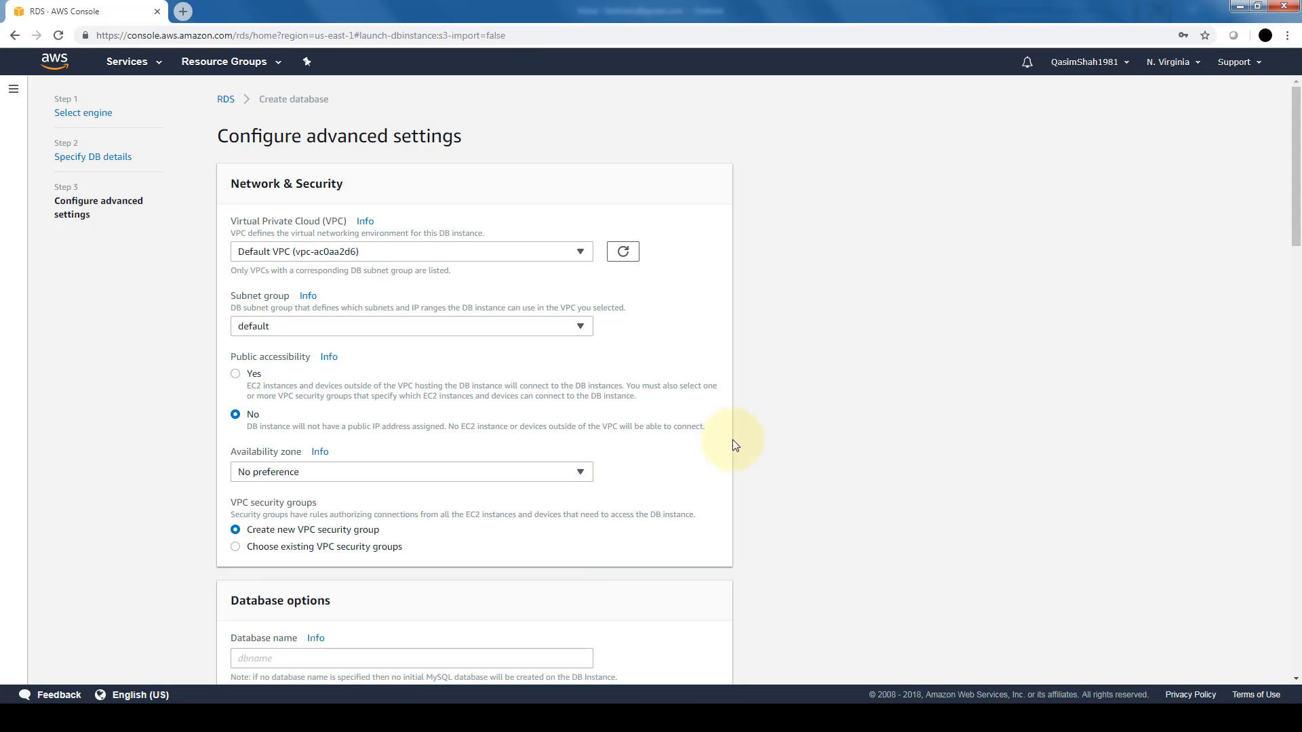
scroll("down", 3)
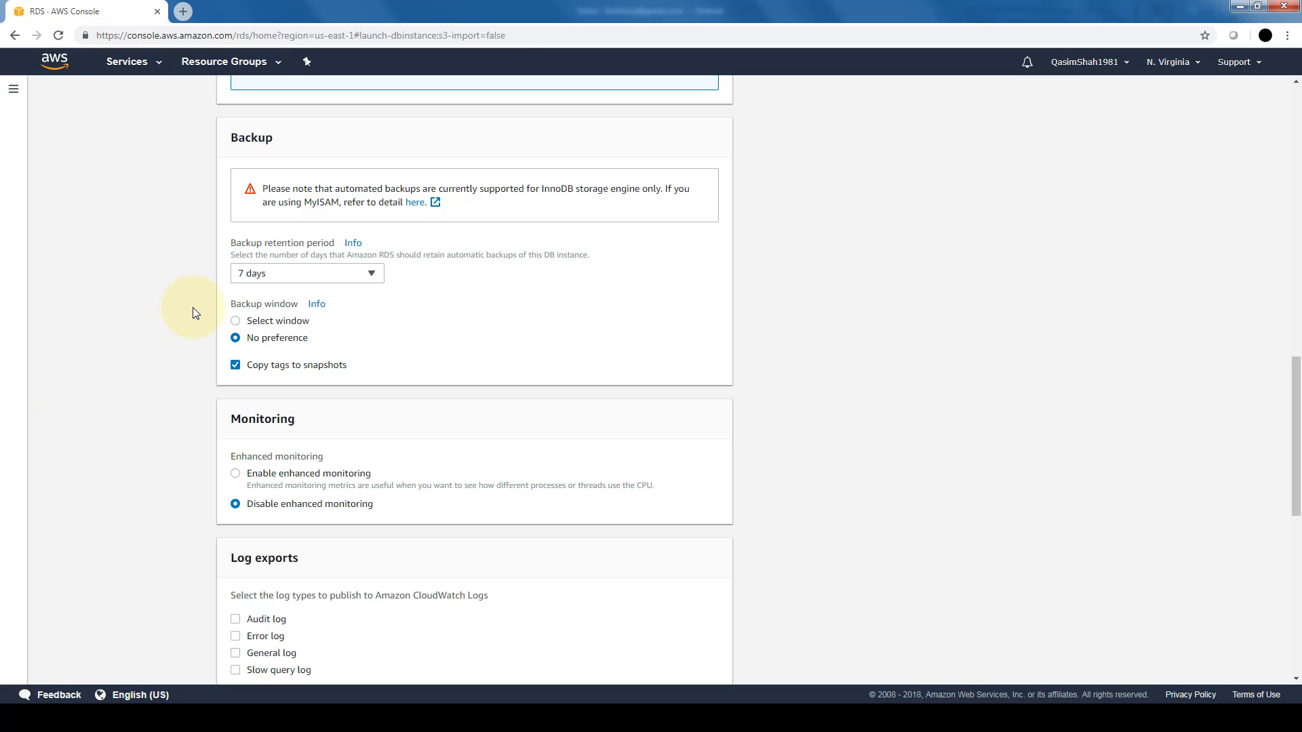
mouse_move(206, 303)
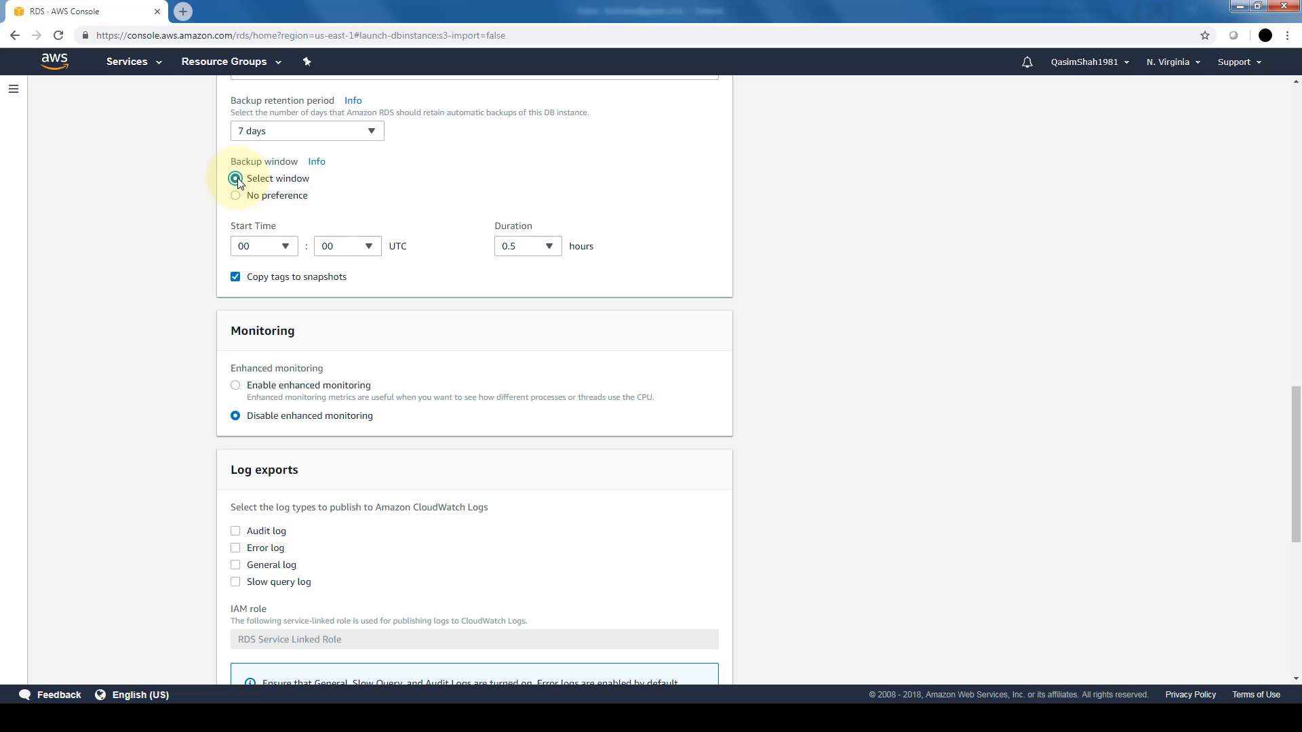
left_click(236, 179)
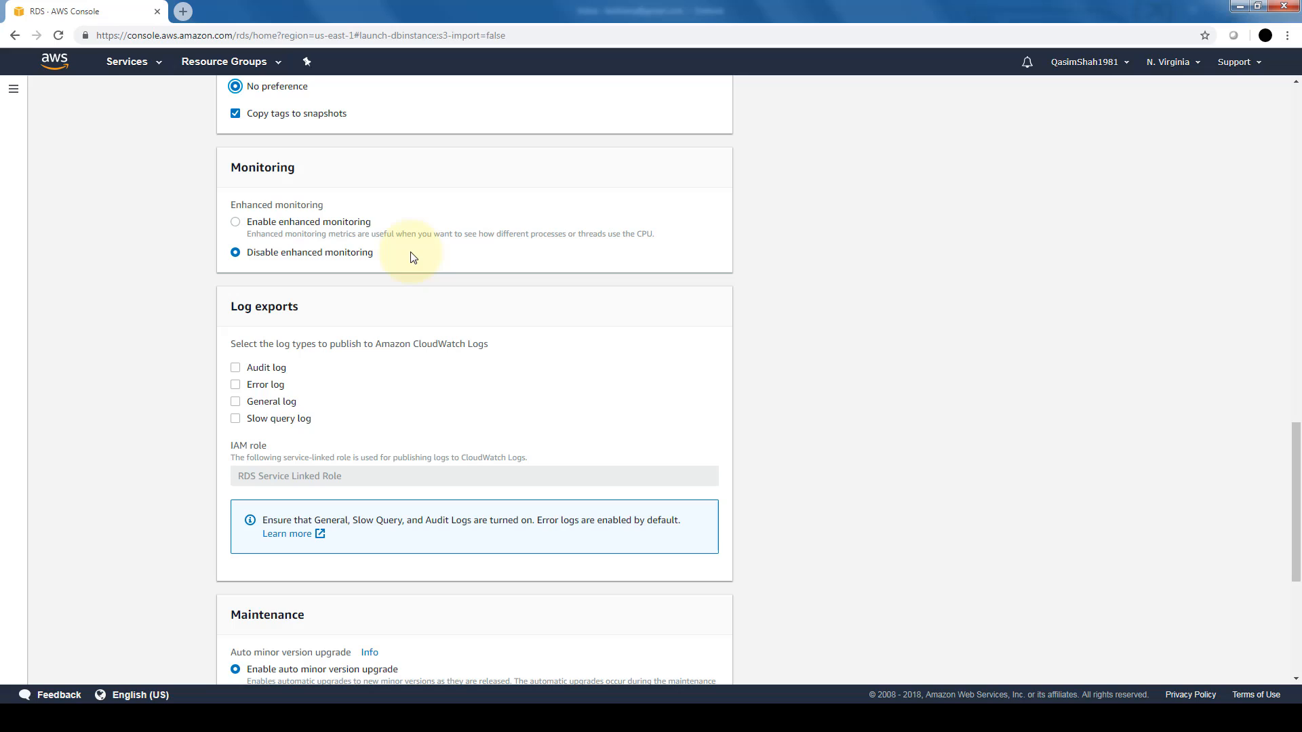
mouse_move(583, 291)
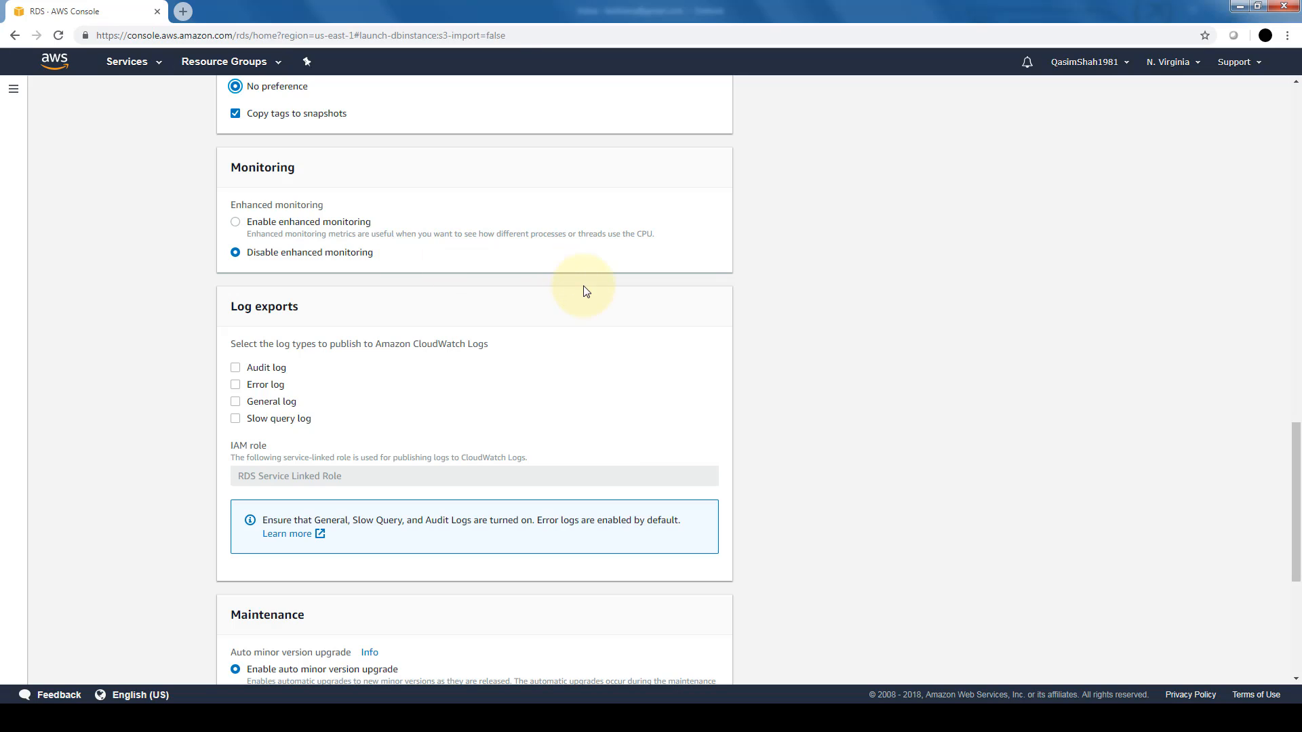
mouse_move(430, 393)
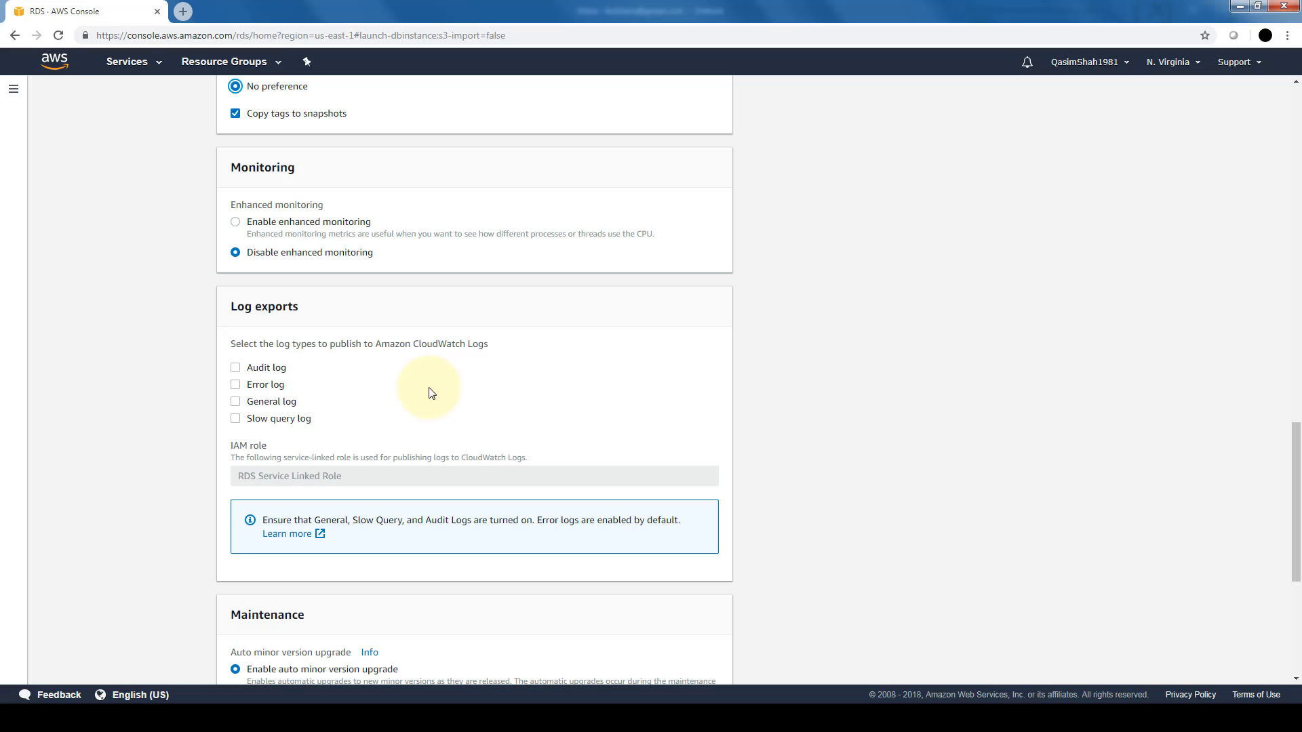
mouse_move(350, 419)
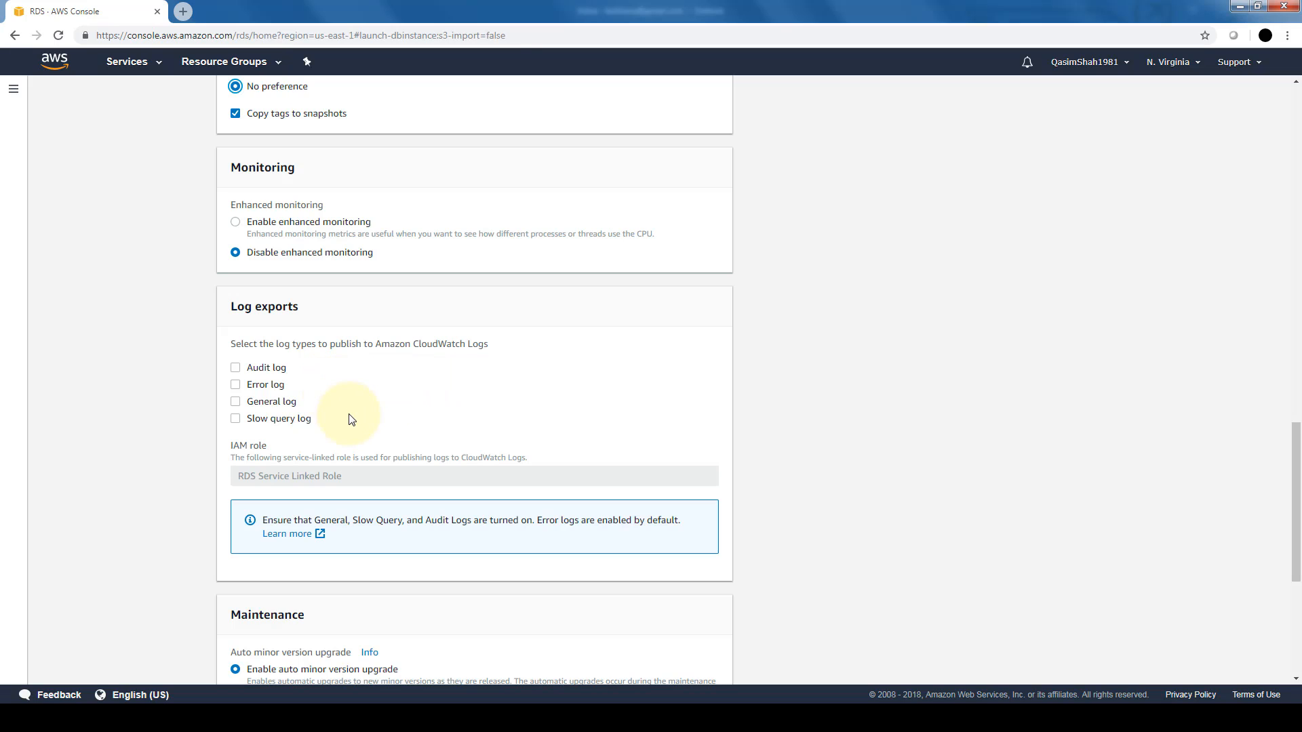
mouse_move(453, 336)
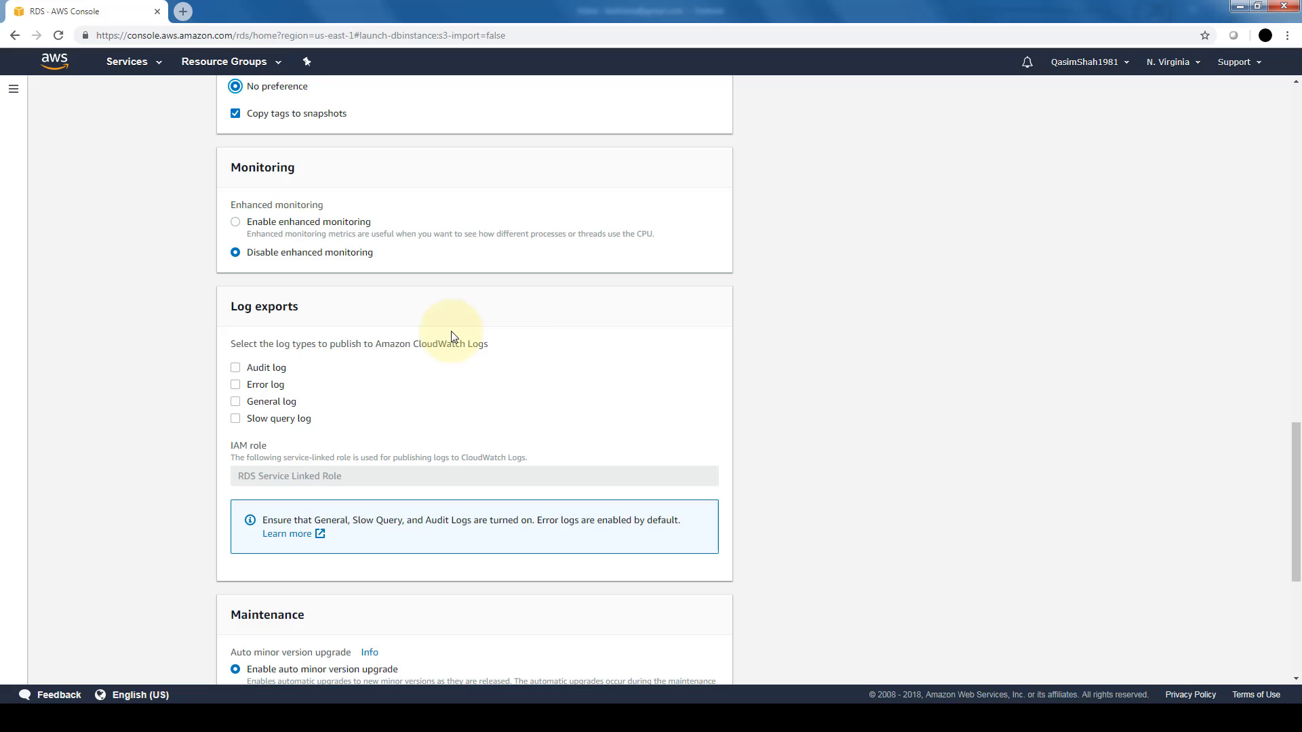
scroll("down", 3)
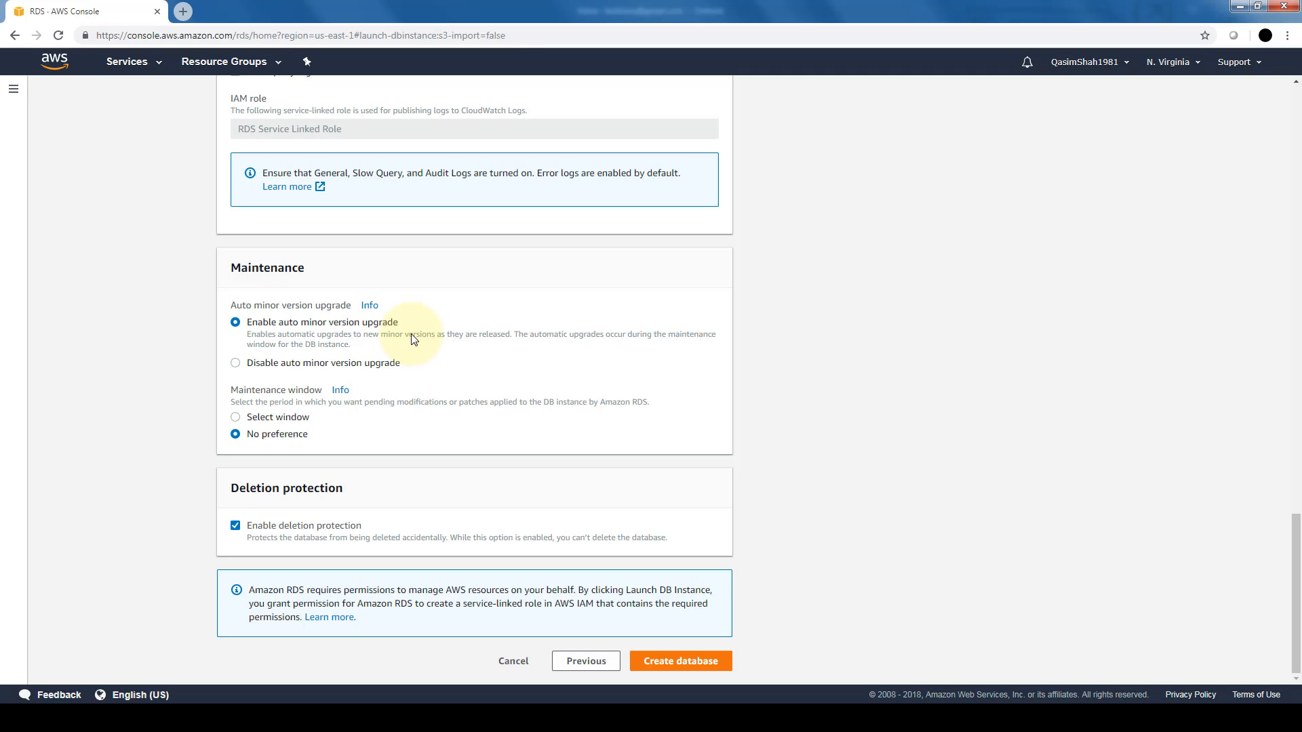
mouse_move(430, 339)
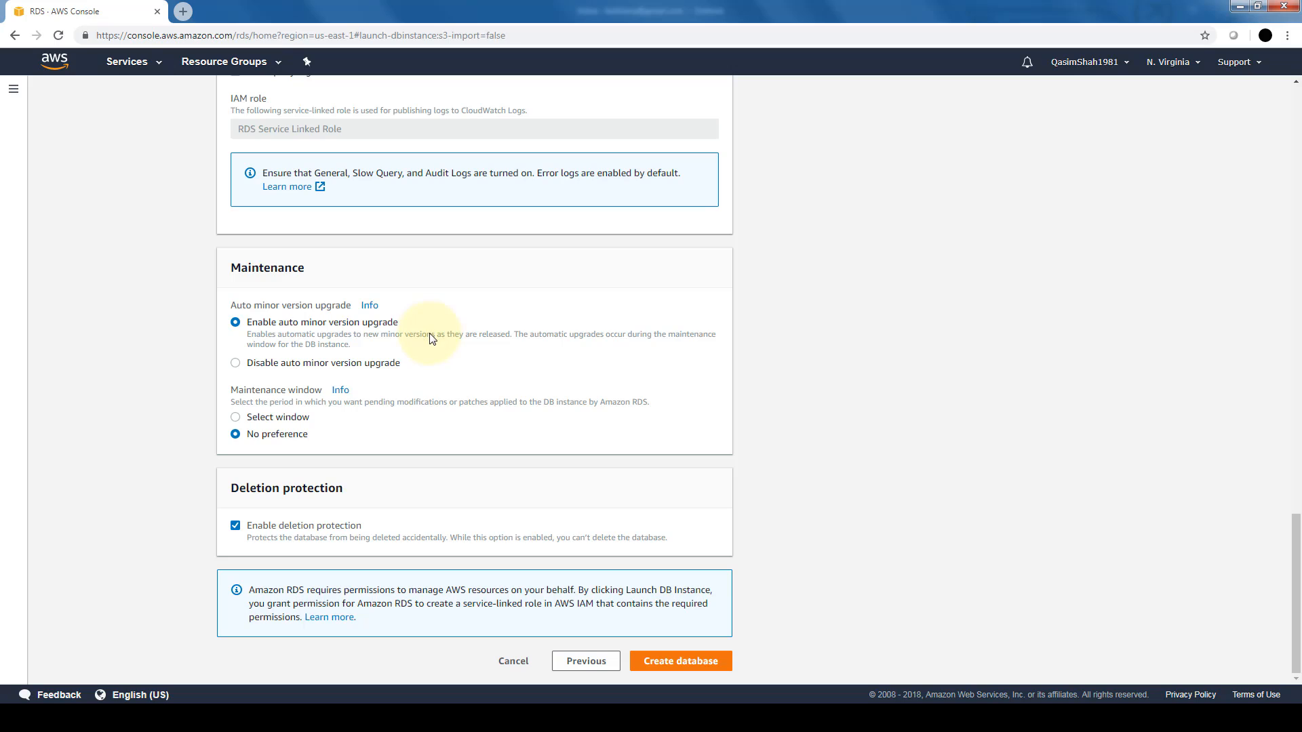
mouse_move(439, 348)
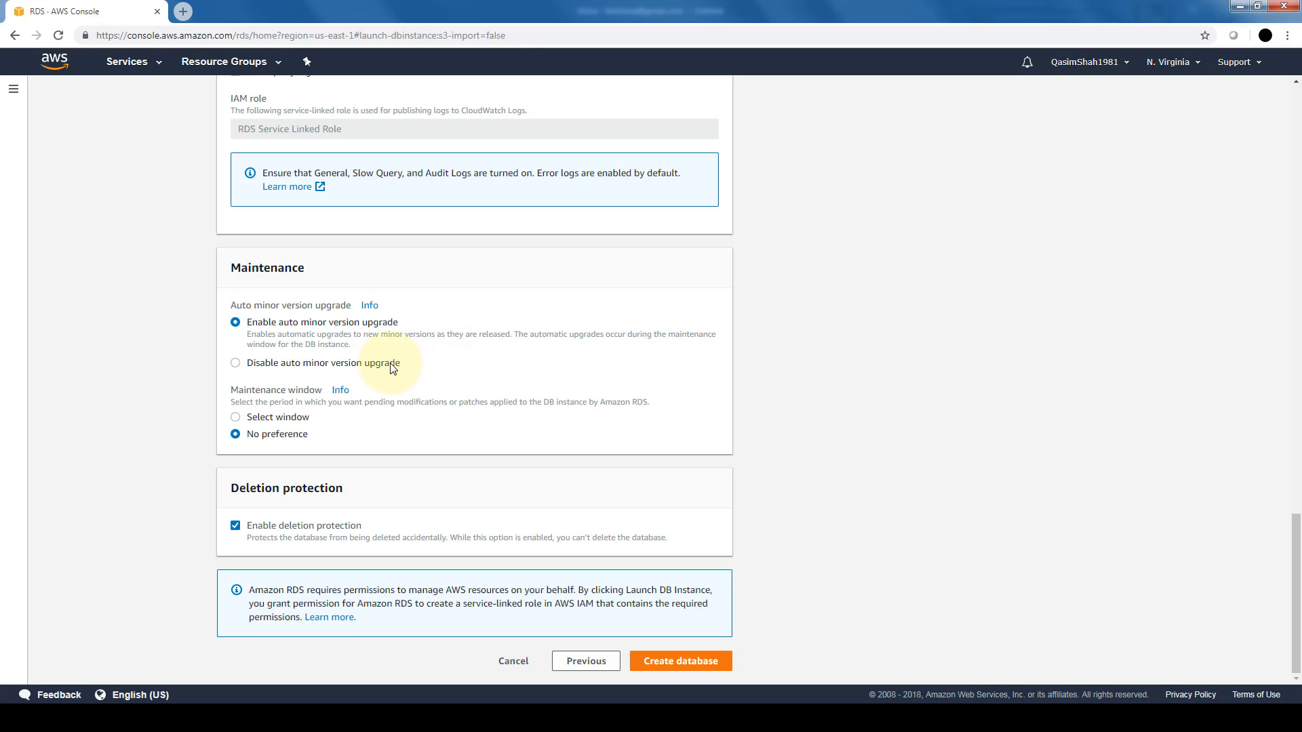
mouse_move(1292, 568)
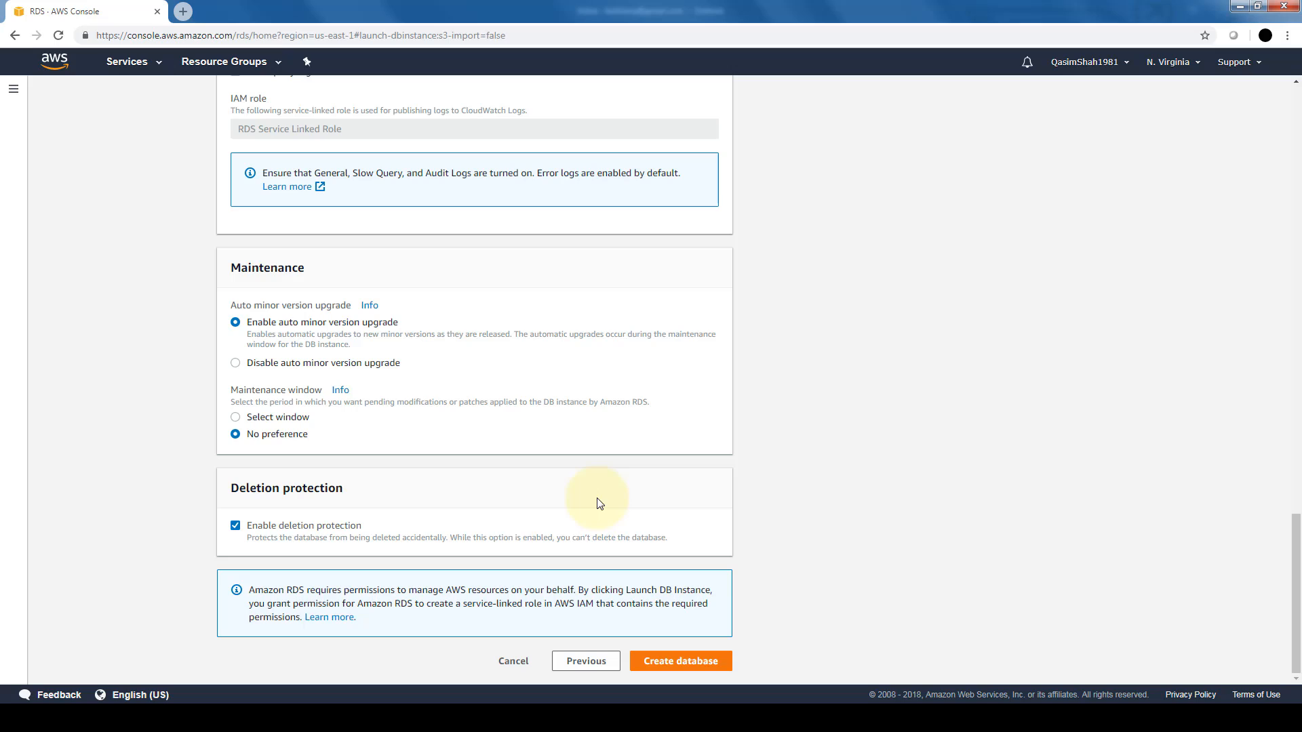
mouse_move(593, 530)
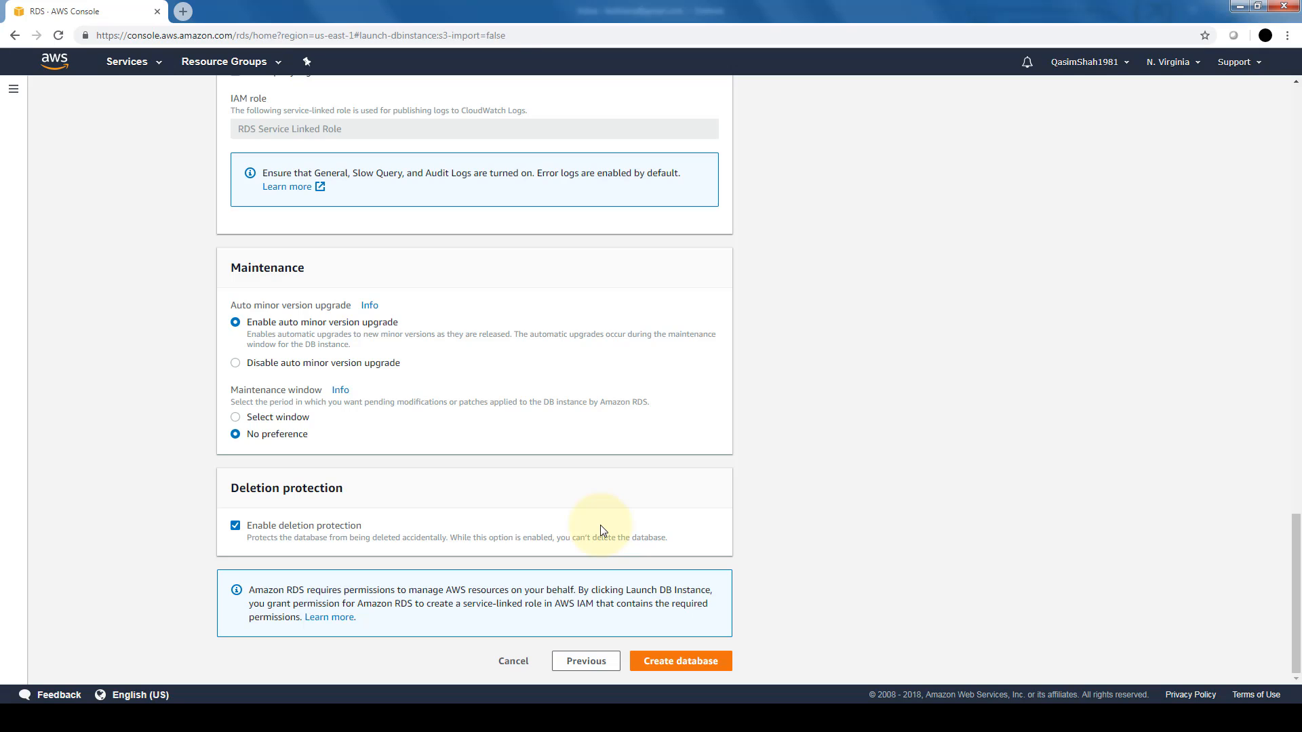
left_click(679, 660)
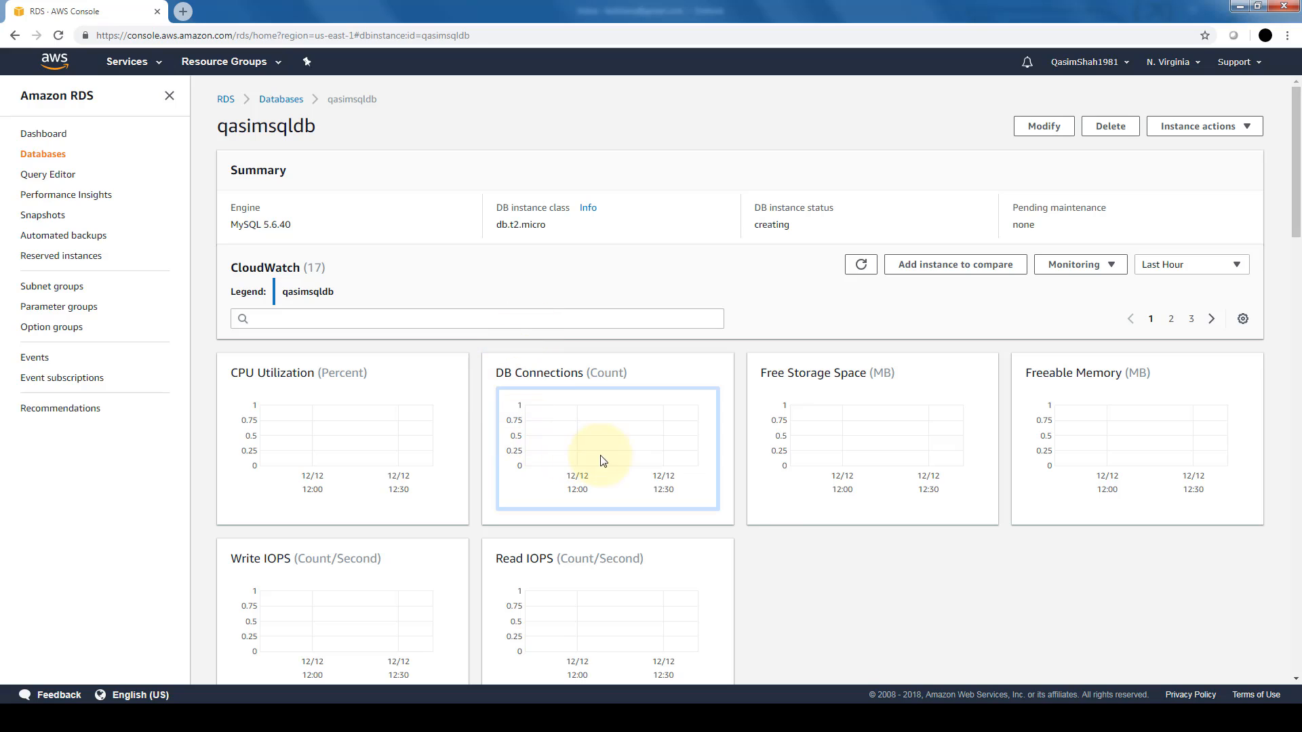
mouse_move(363, 136)
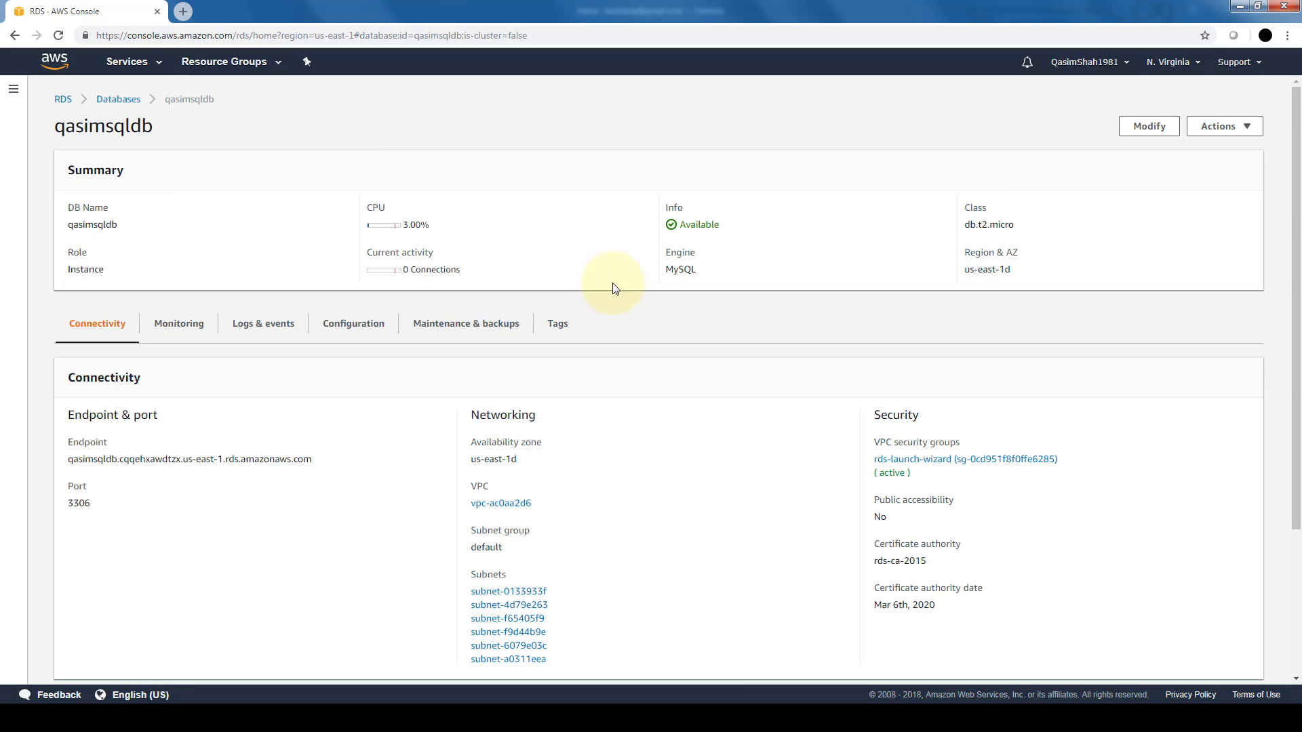
mouse_move(1203, 191)
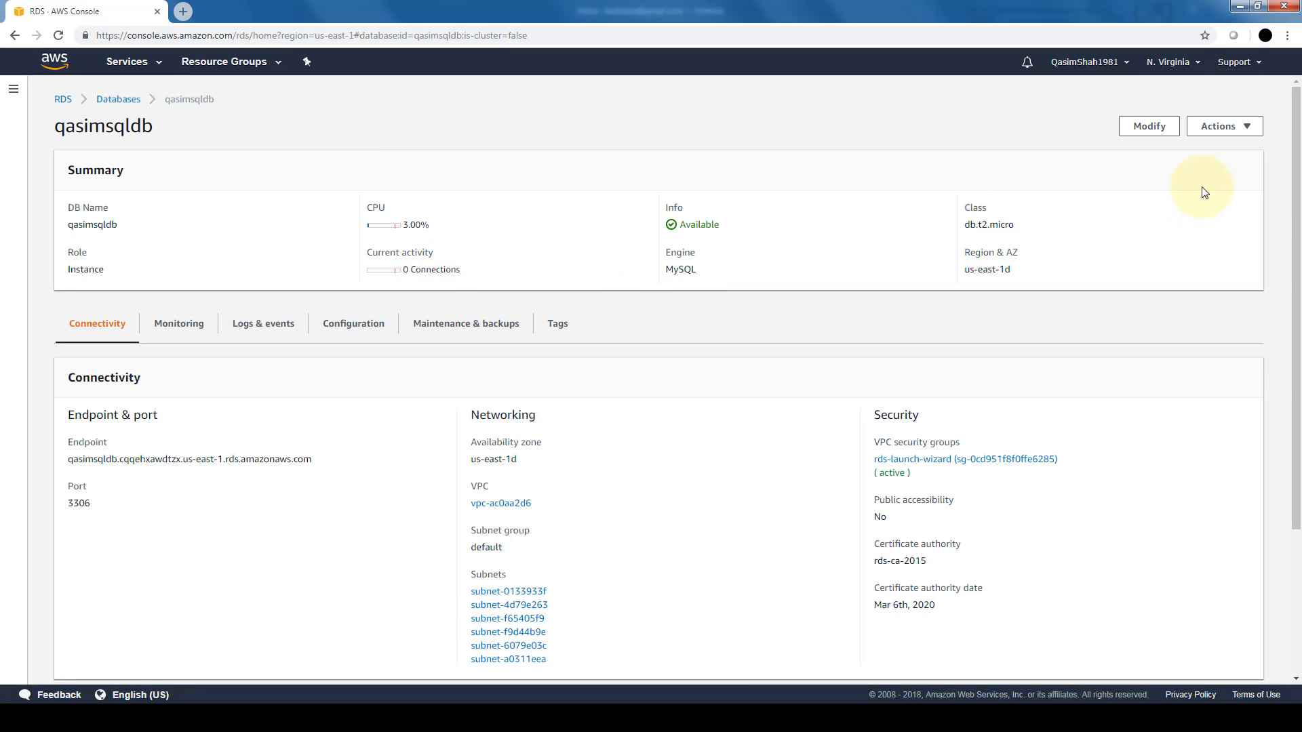
mouse_move(1256, 126)
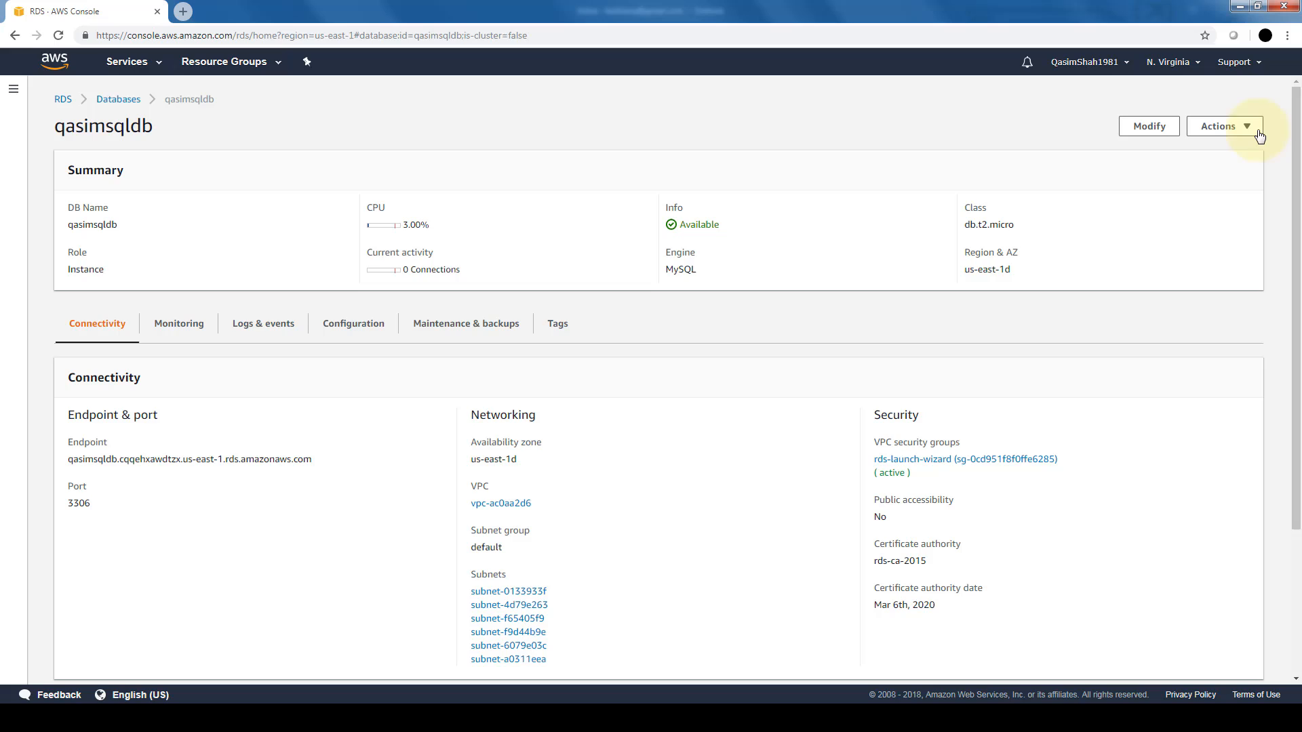
Attempt to delete qasimsqldb, hitting the deletion protection warning
left_click(1224, 125)
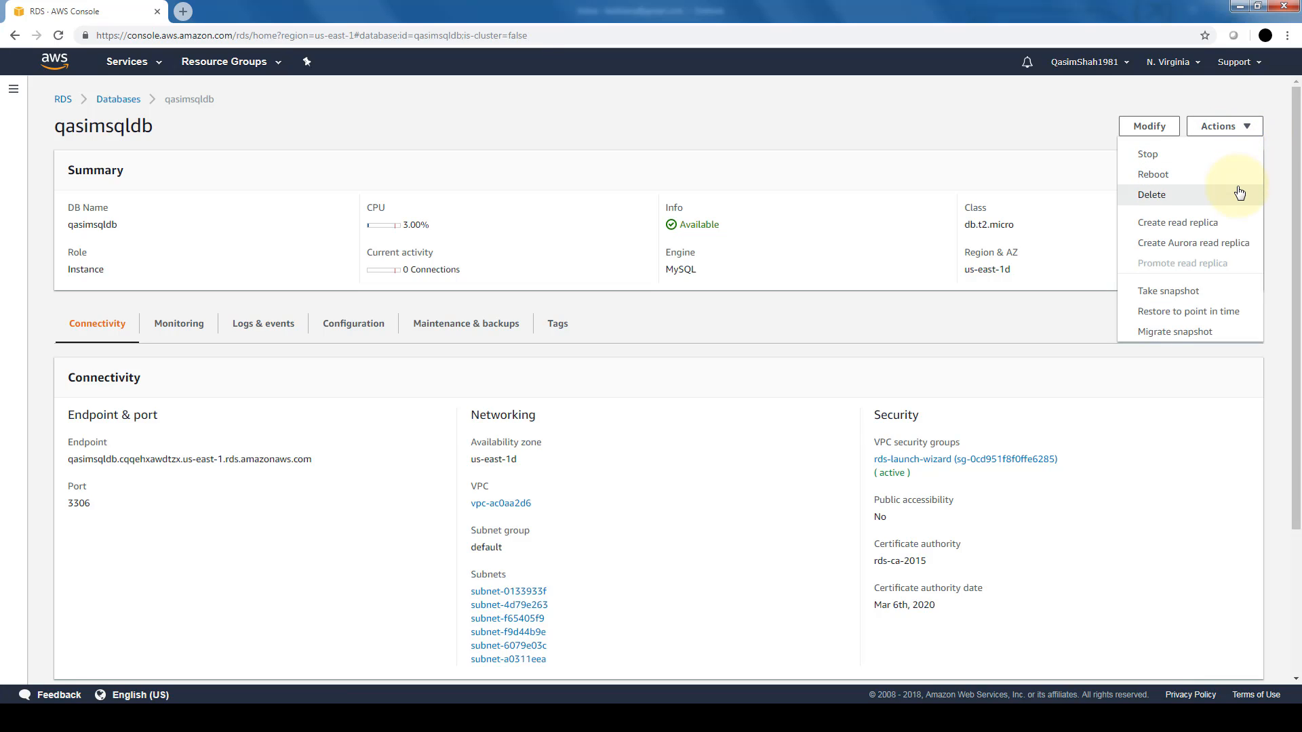
mouse_move(1238, 226)
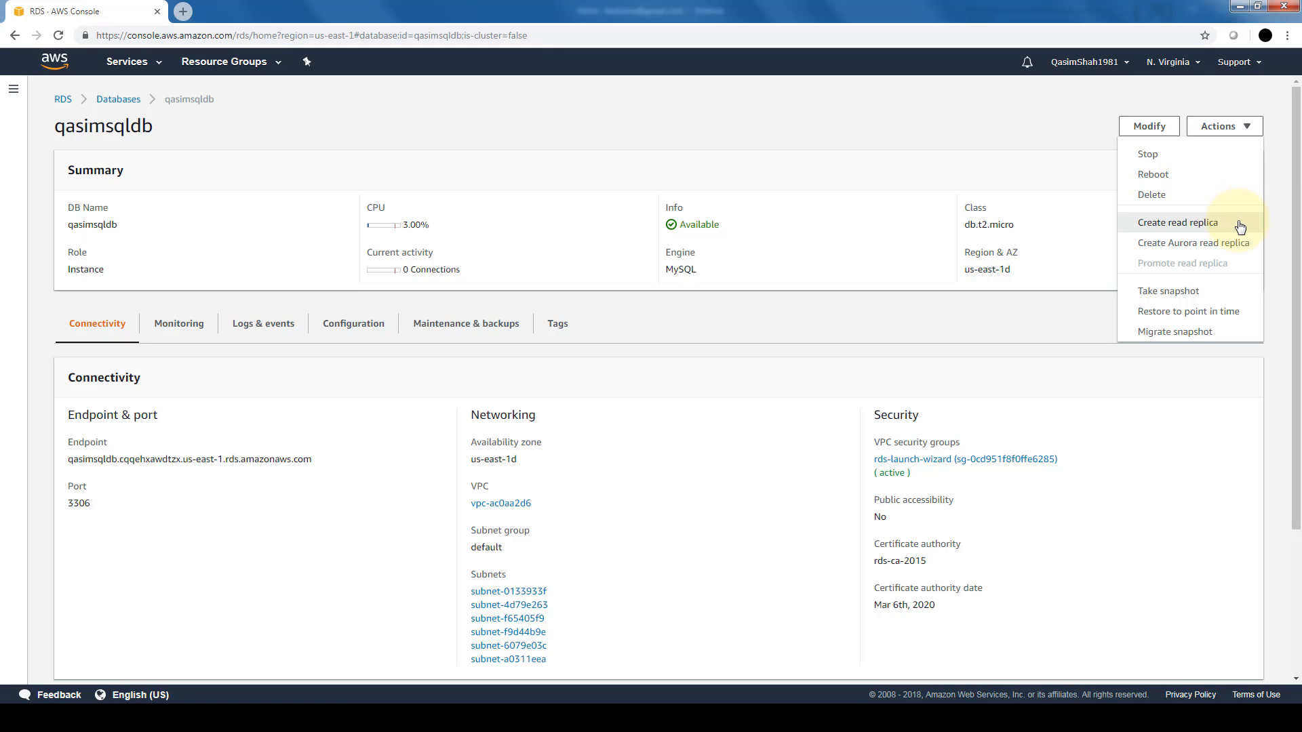
mouse_move(1209, 290)
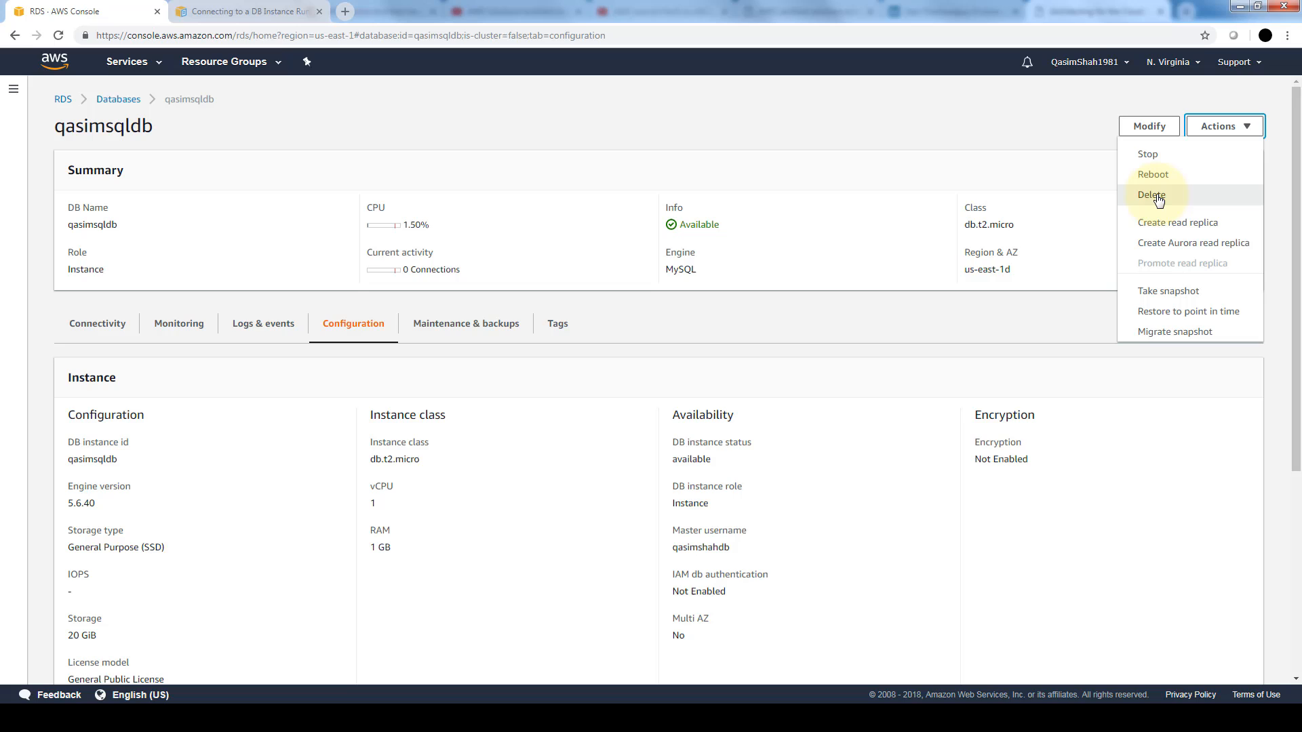
left_click(1153, 194)
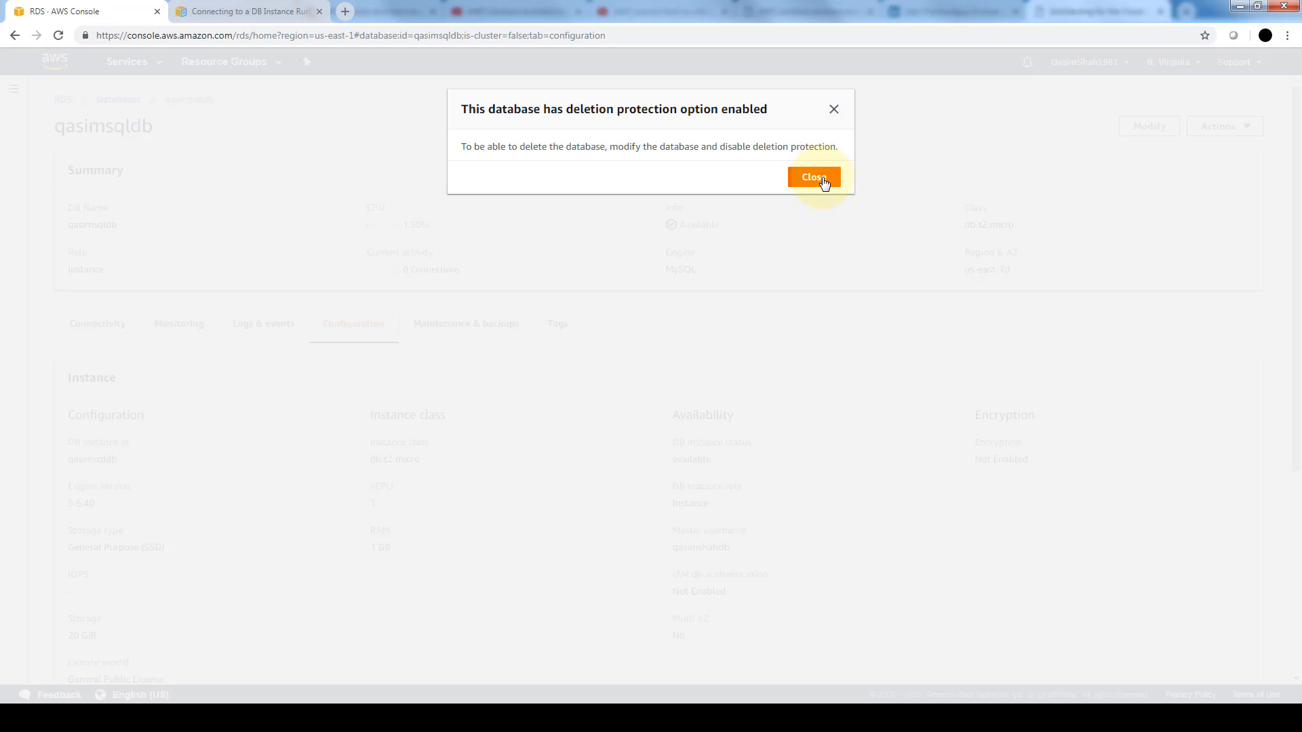
Modify qasimsqldb and uncheck Enable deletion protection
left_click(812, 176)
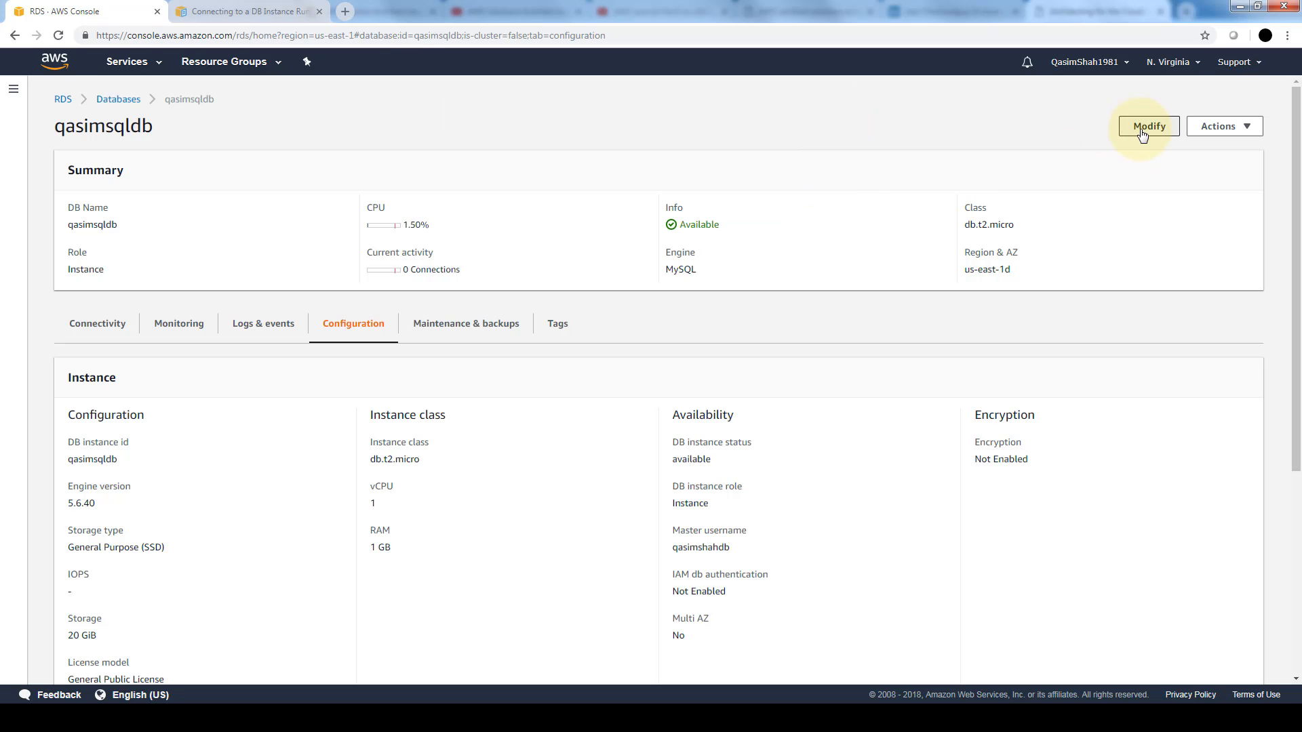
left_click(1148, 125)
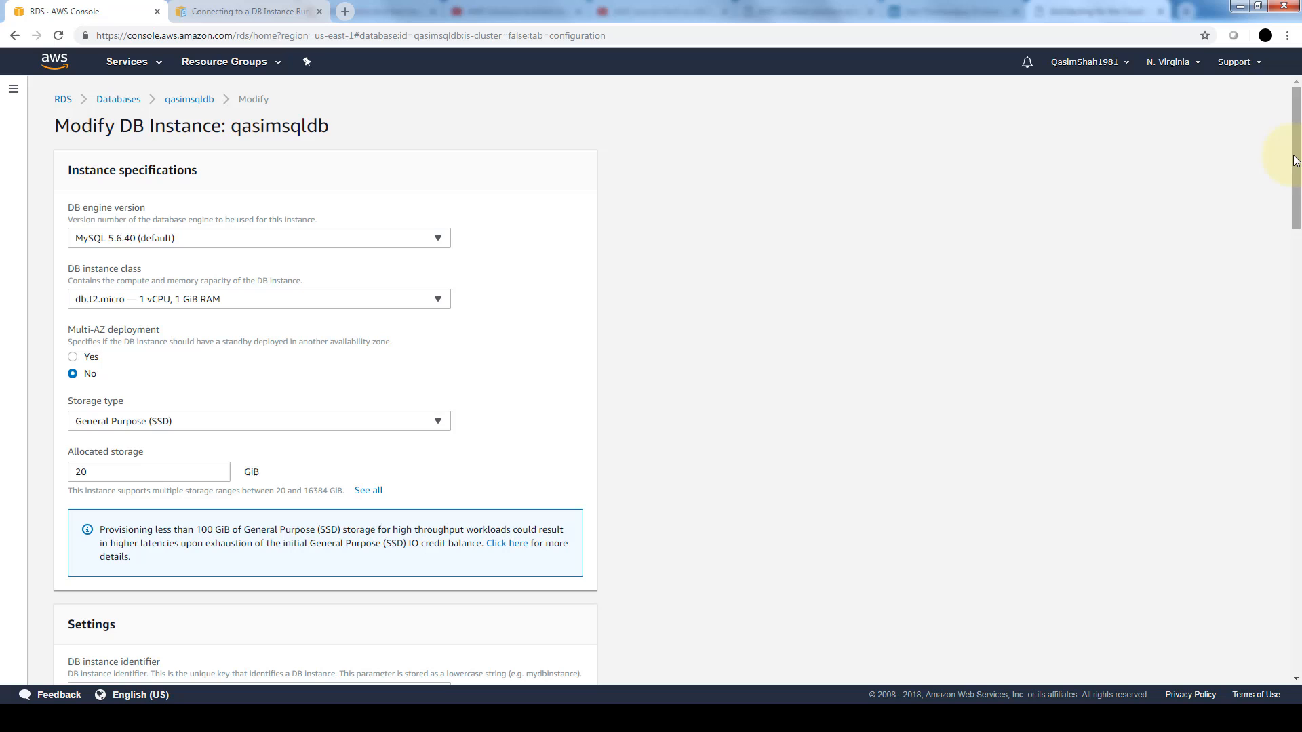
scroll("down", 3)
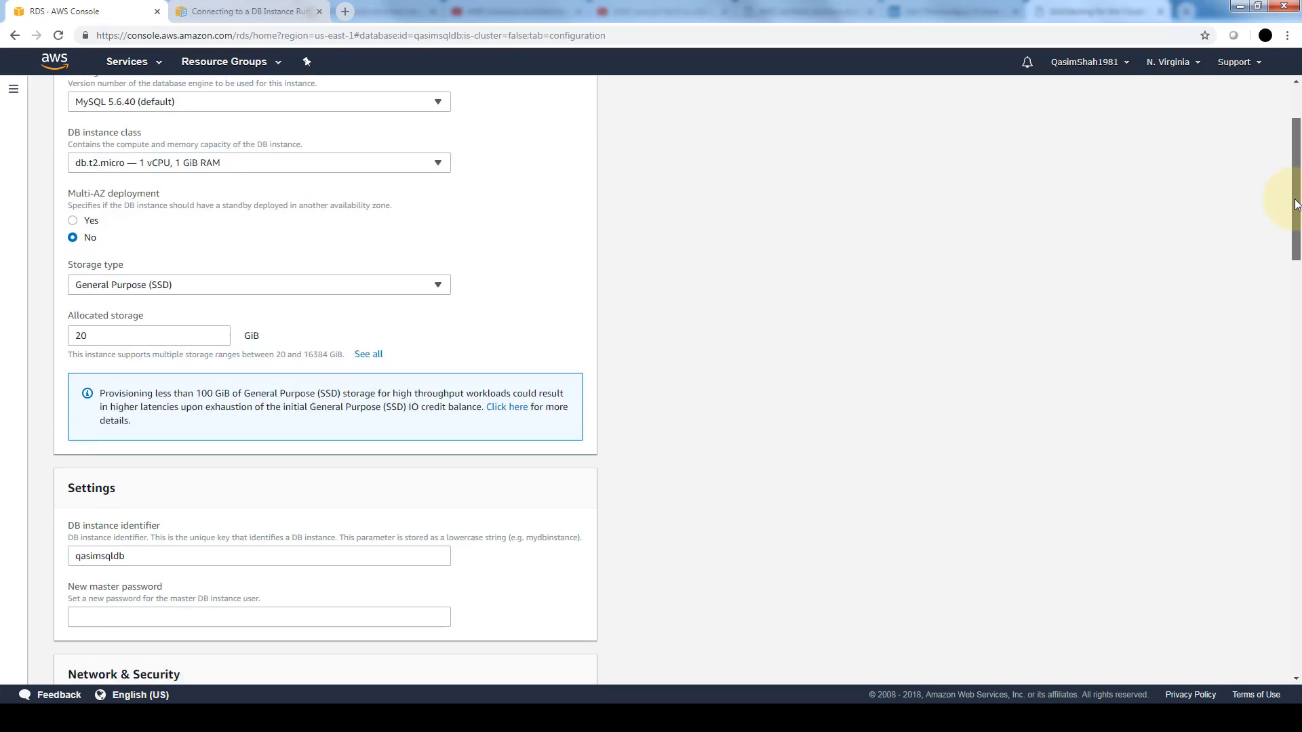
scroll("down", 3)
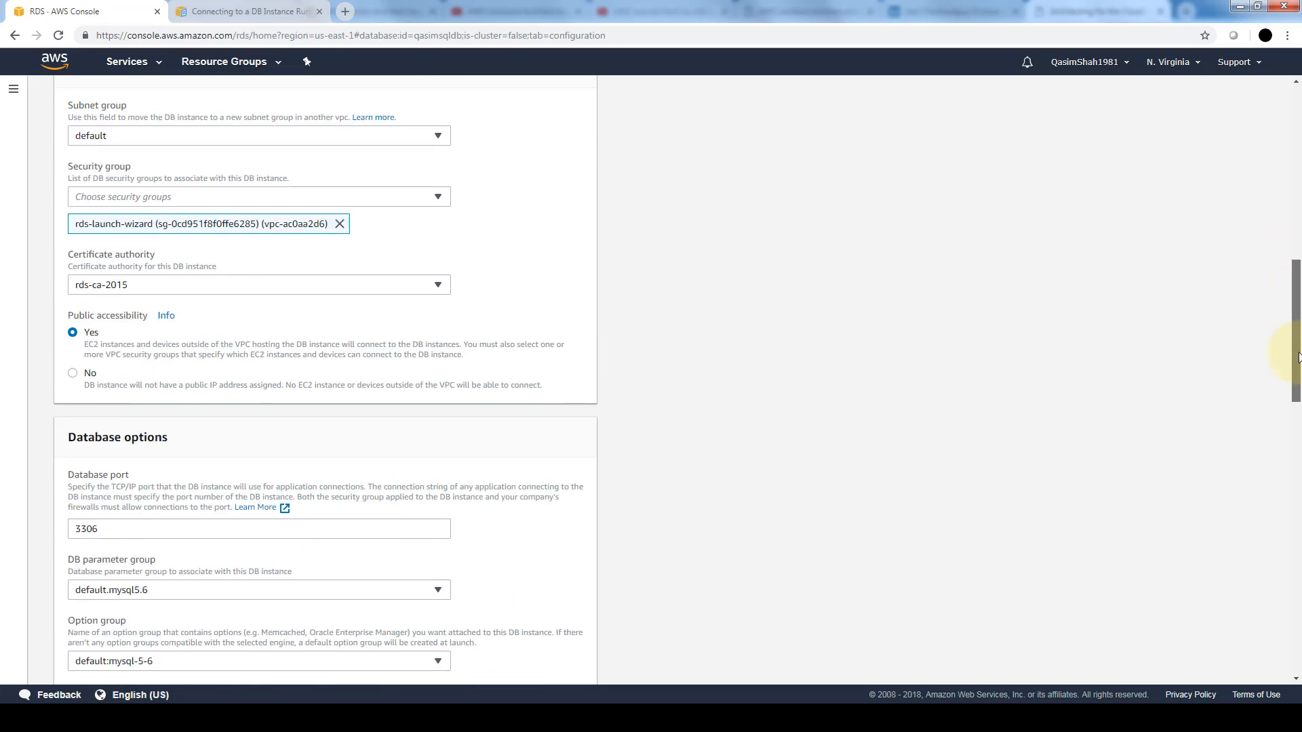
scroll("down", 3)
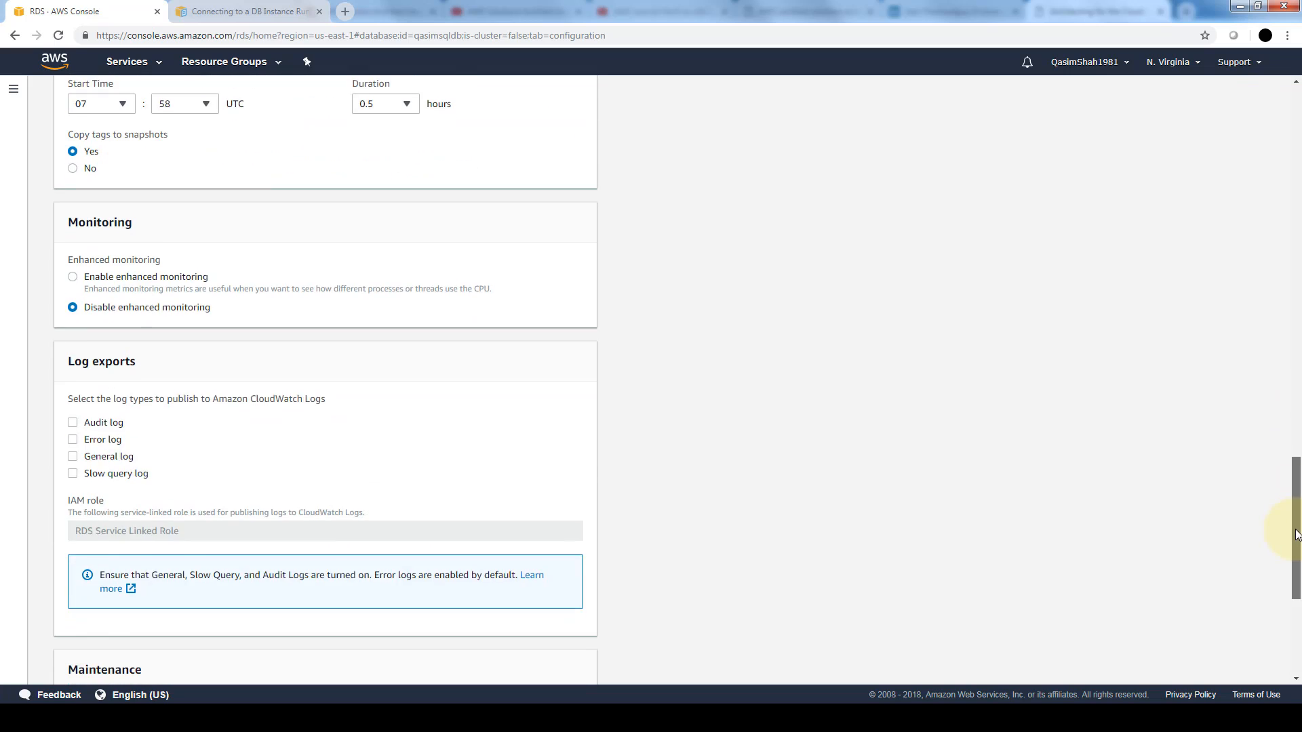
scroll("down", 3)
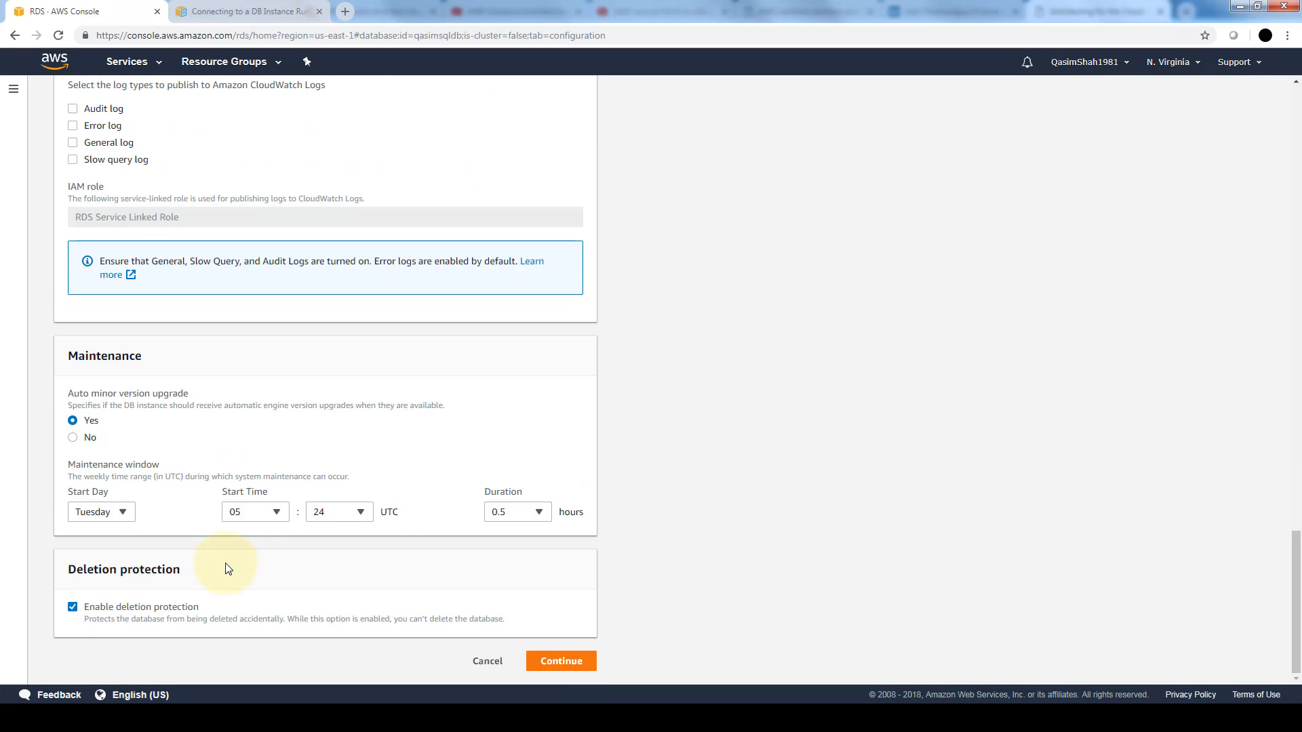
left_click(72, 608)
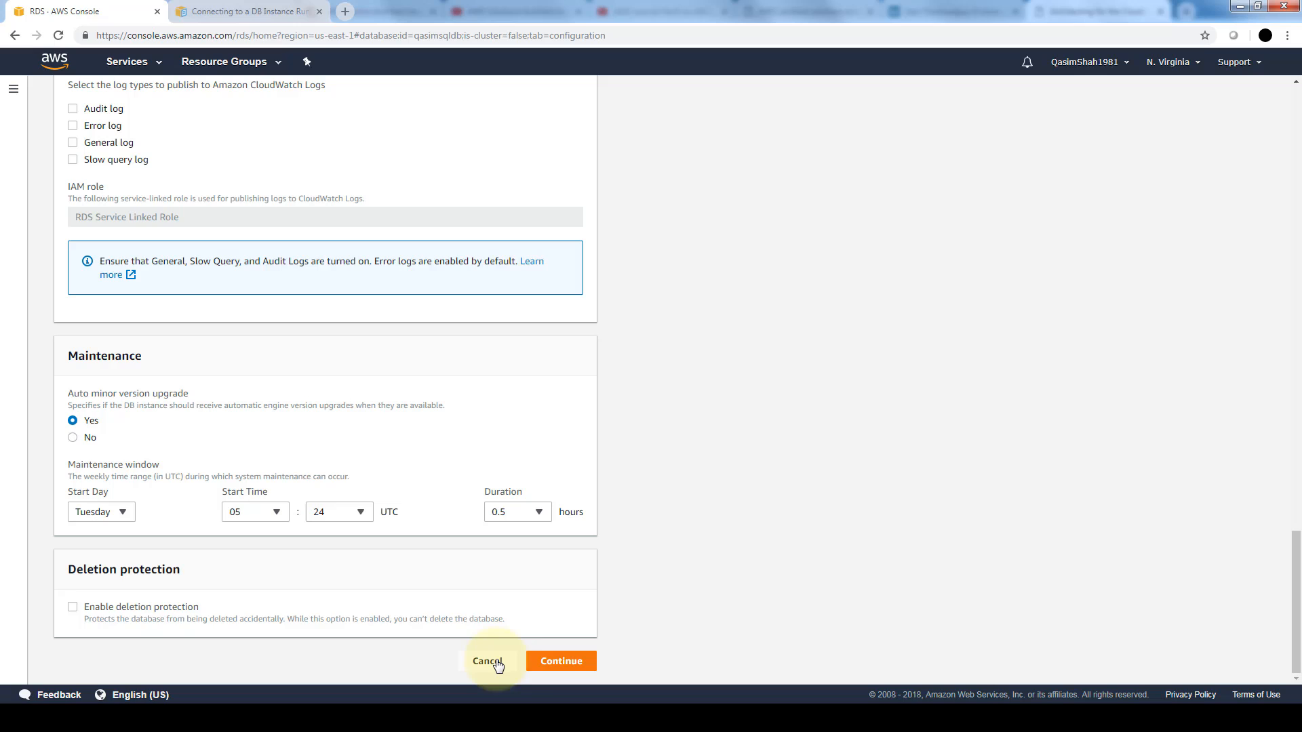
Review the deletion protection change and choose Apply immediately
left_click(560, 660)
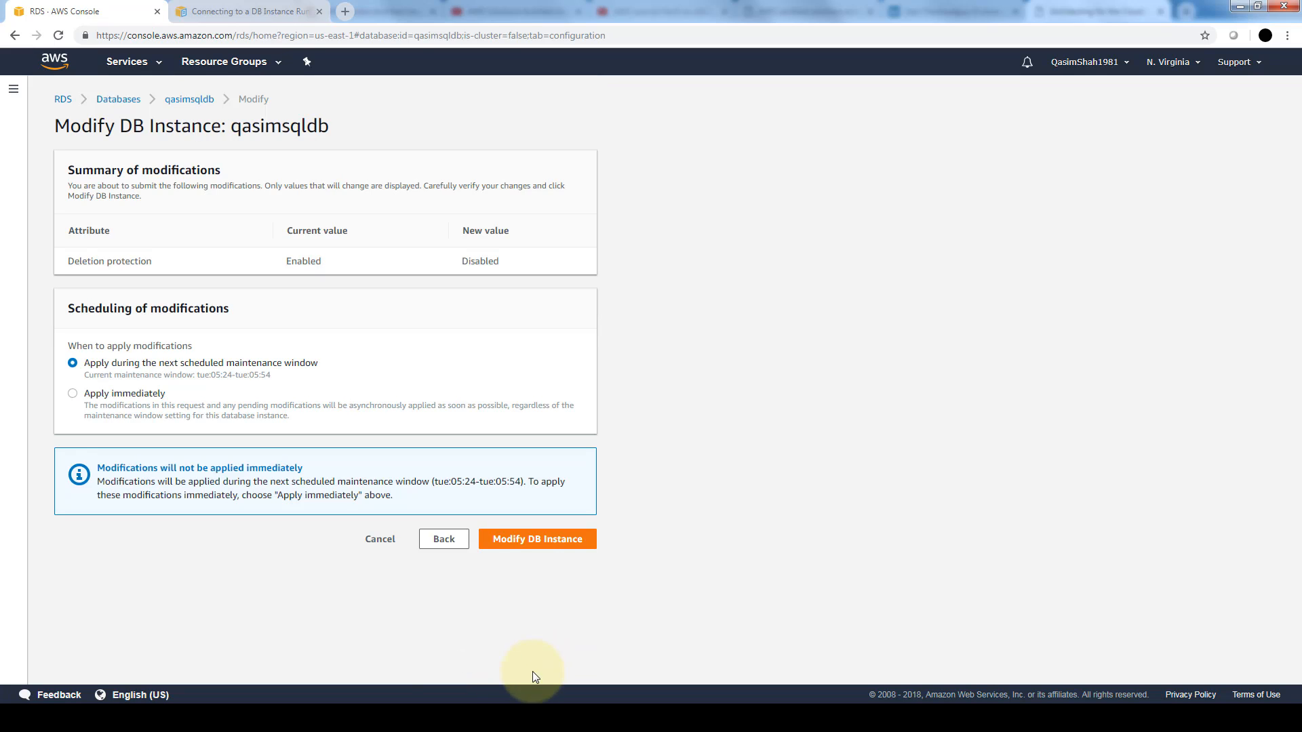
mouse_move(73, 393)
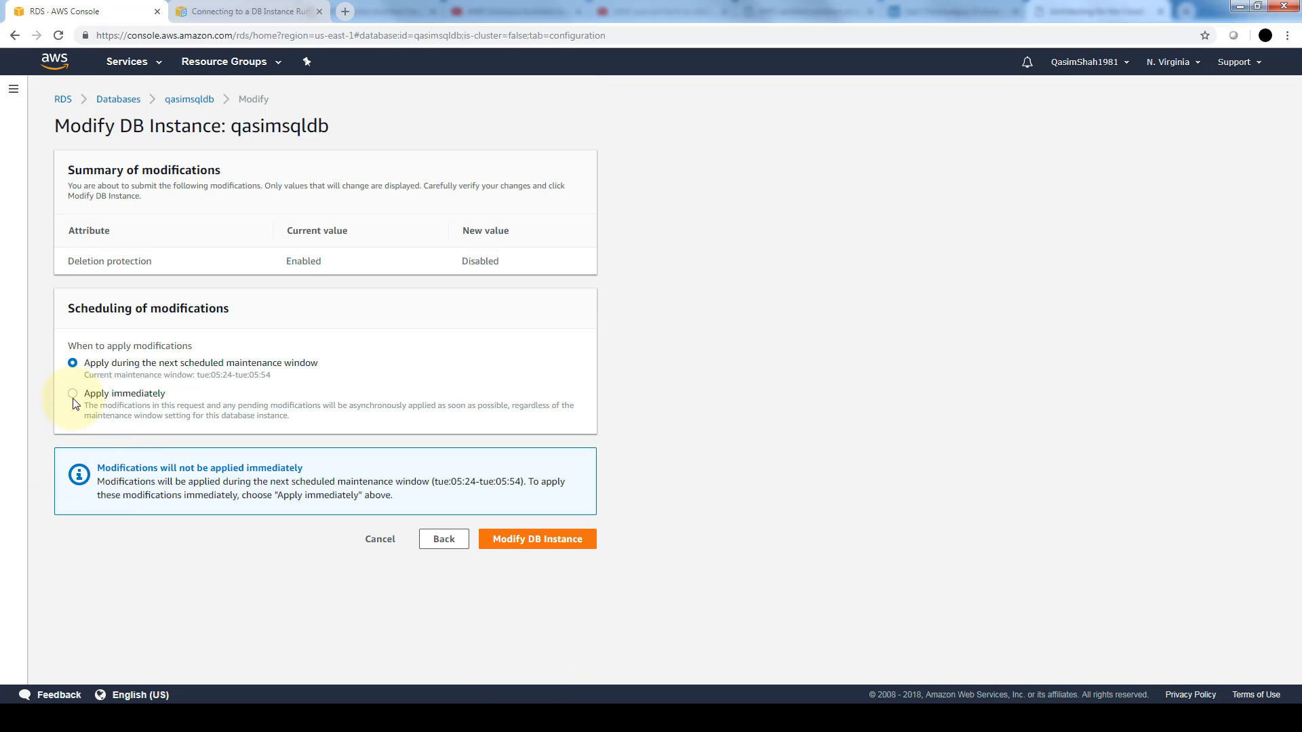
mouse_move(183, 378)
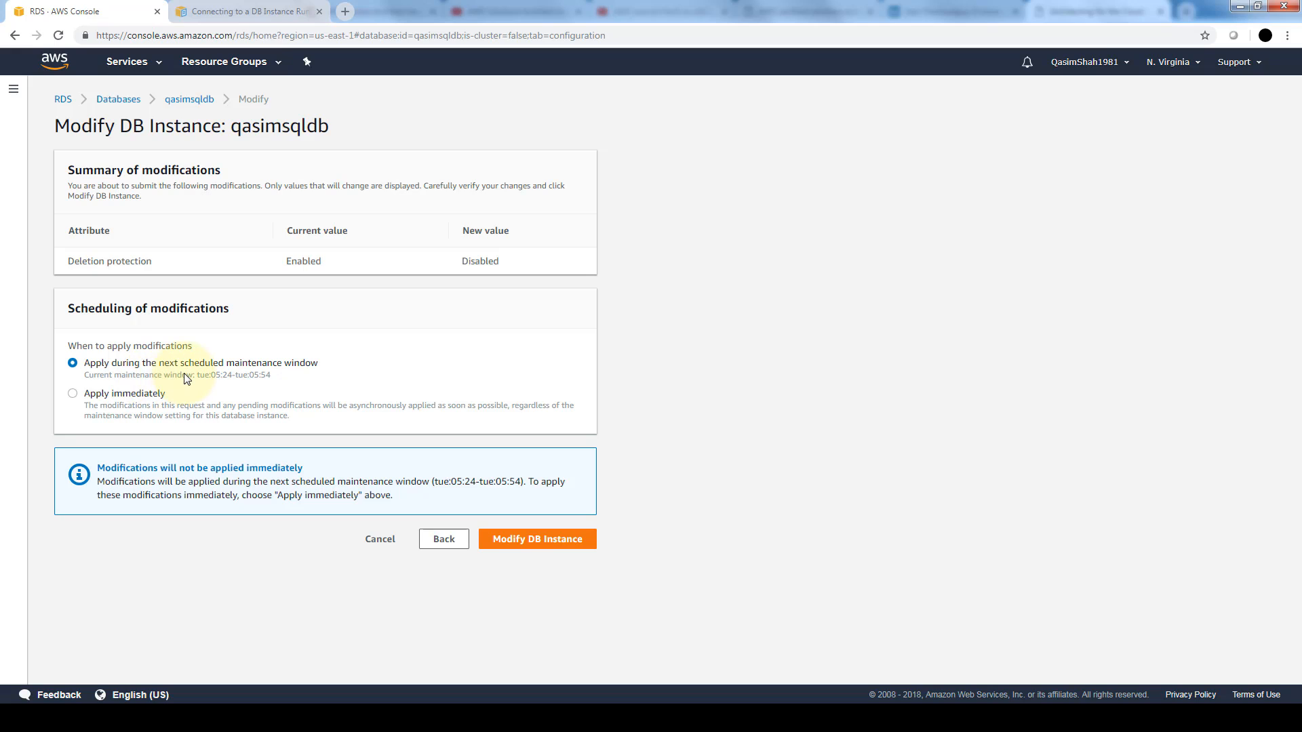
mouse_move(138, 401)
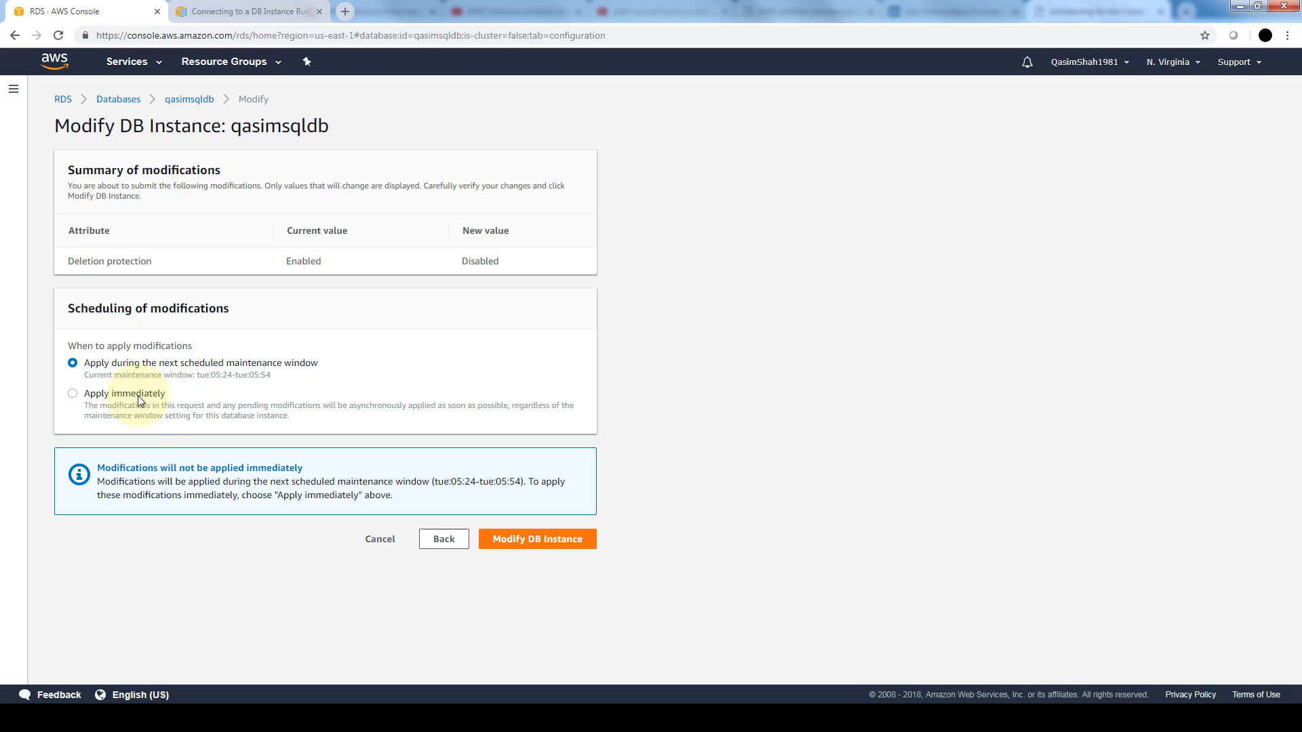
left_click(72, 393)
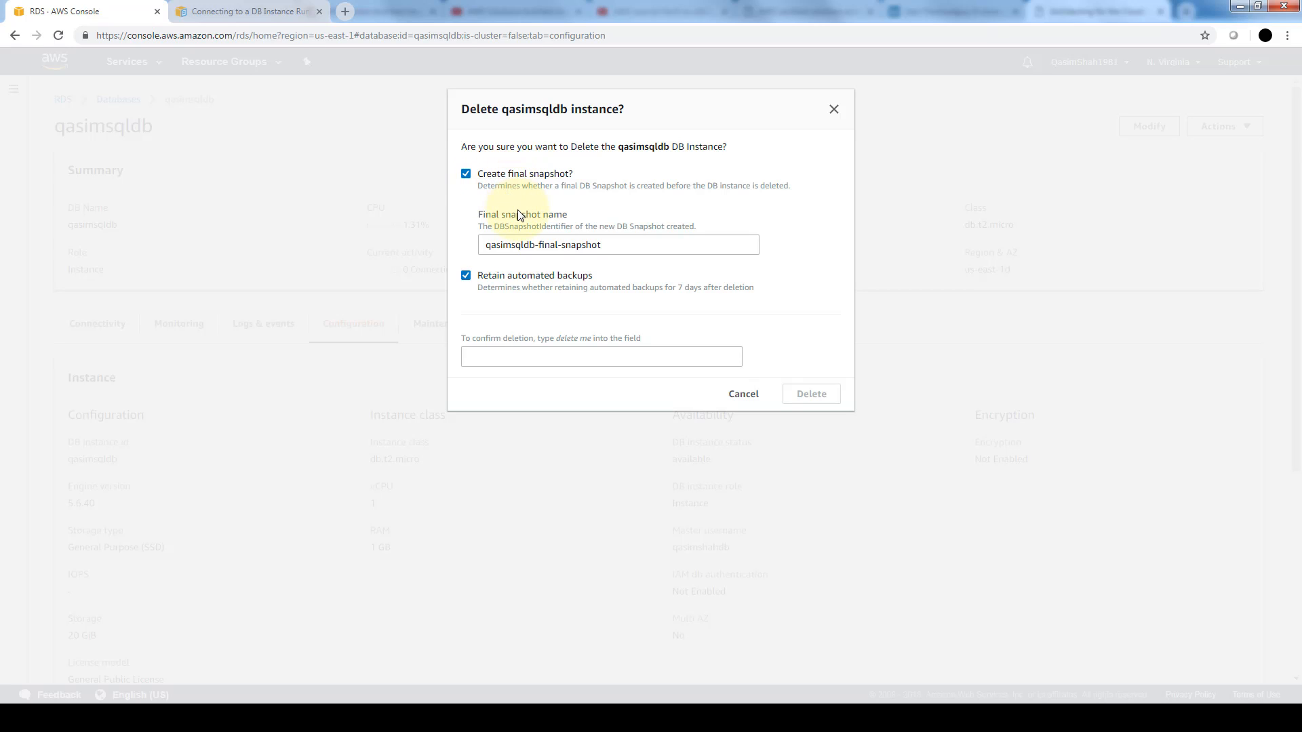
mouse_move(454, 248)
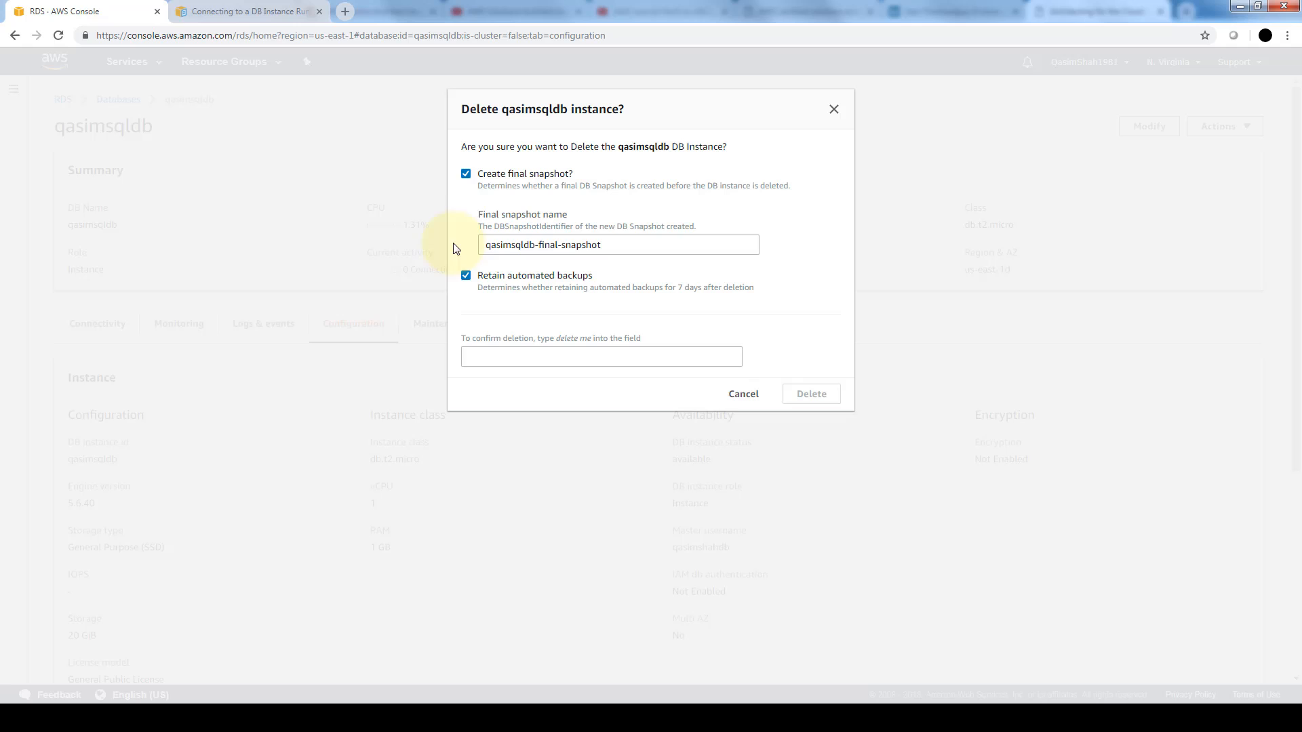
Turn off creating a final snapshot in the delete confirmation for qasimsqldb
left_click(466, 173)
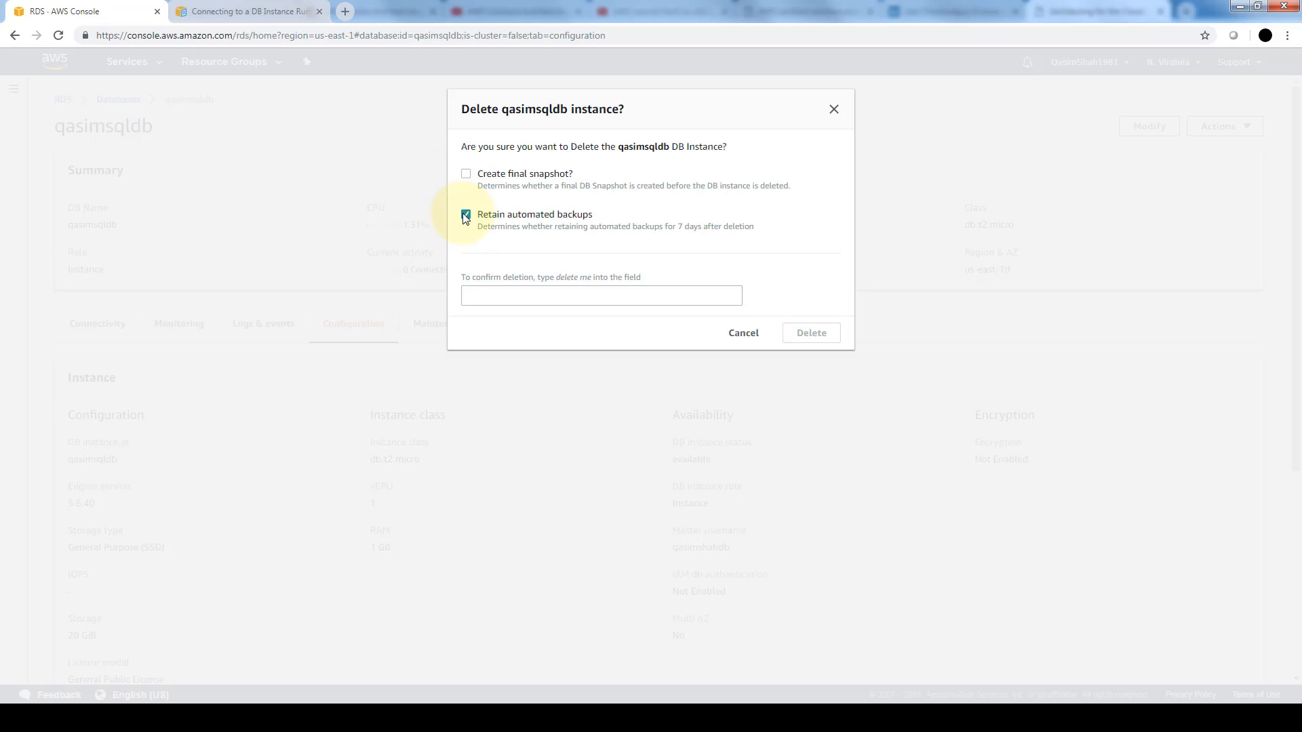